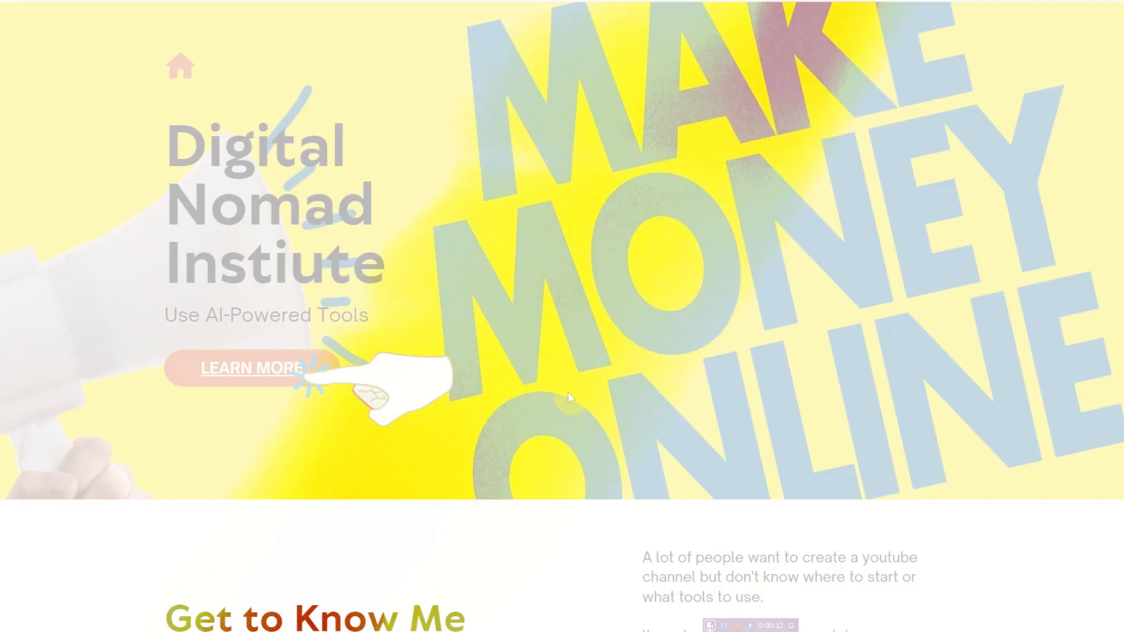
# Step: Search Canva's home page for 'websites' and browse the Websites template results
pyautogui.scroll(-3)
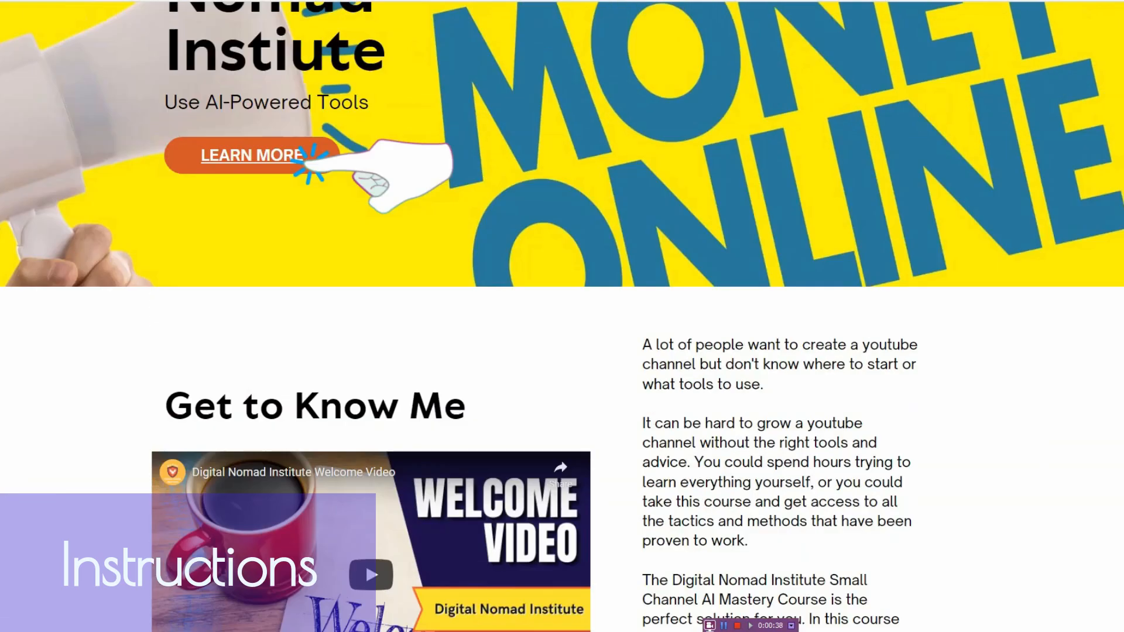
pyautogui.scroll(-3)
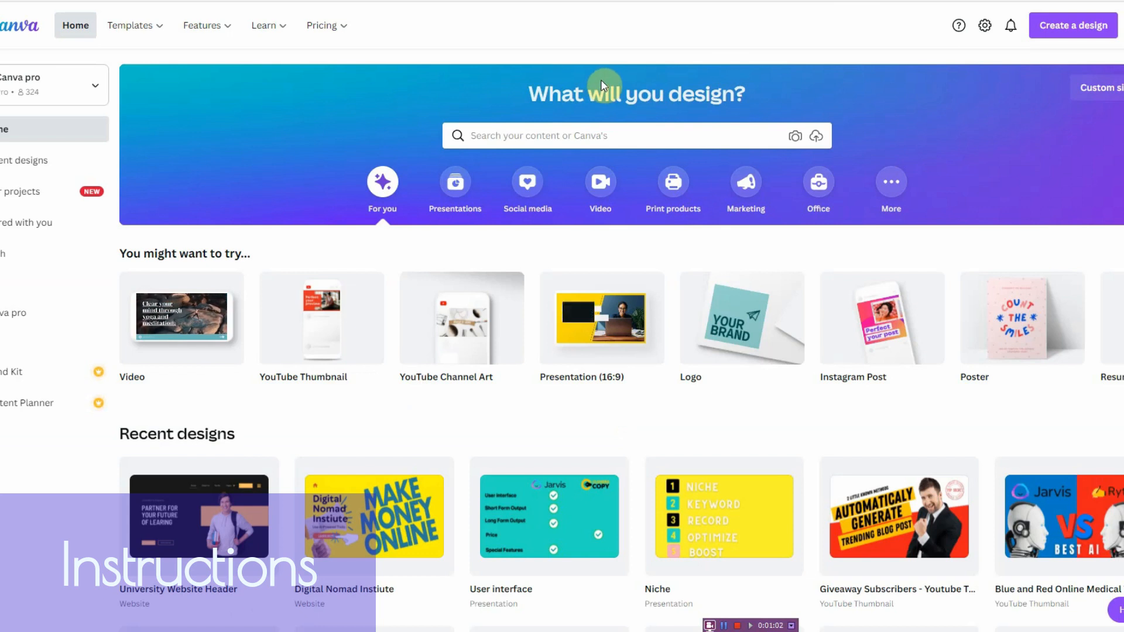
pyautogui.click(617, 135)
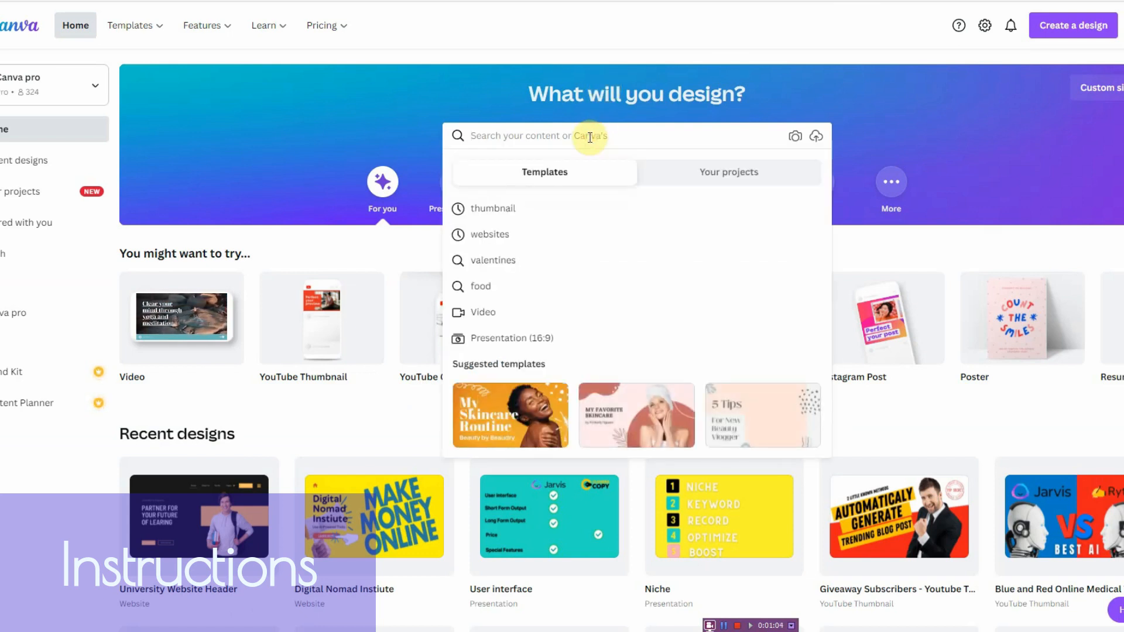
pyautogui.moveTo(529, 234)
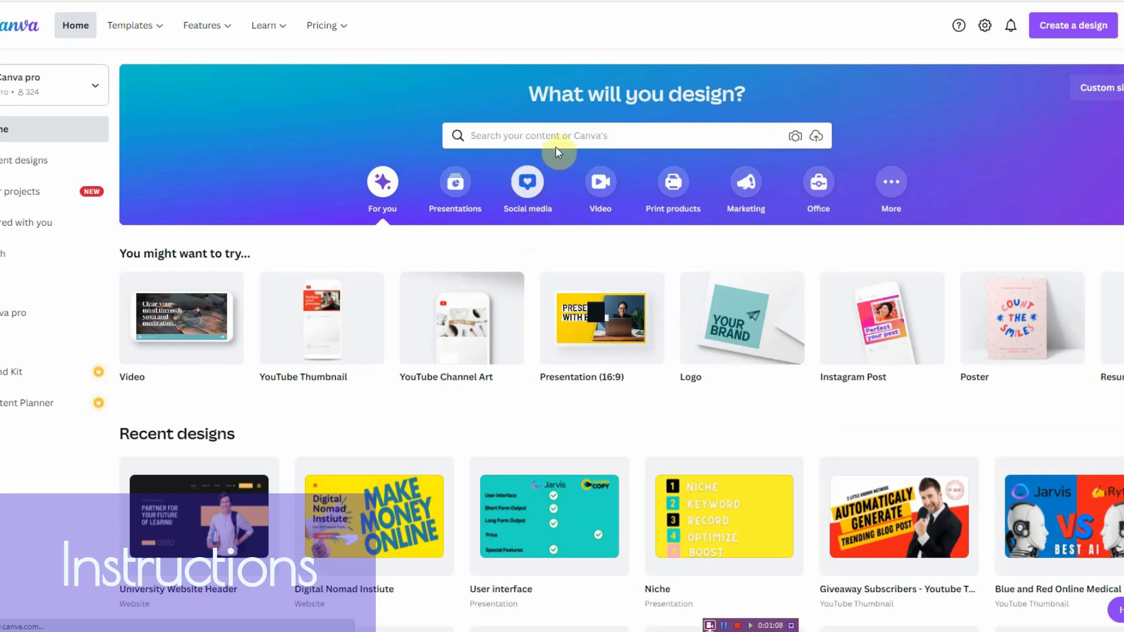
pyautogui.write('websites')
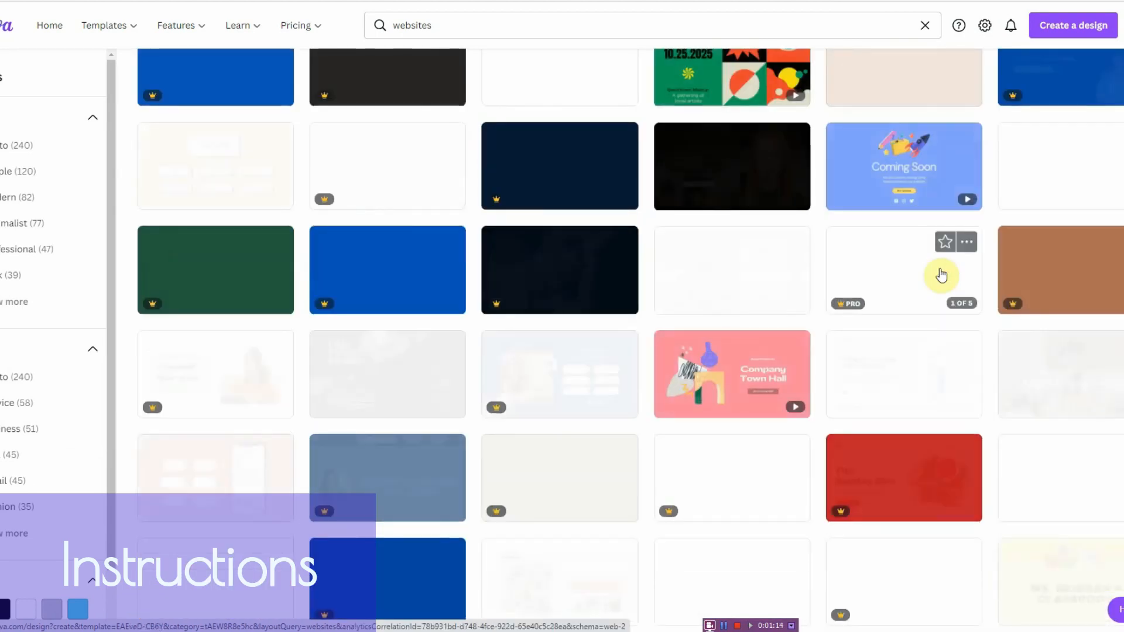
pyautogui.scroll(-3)
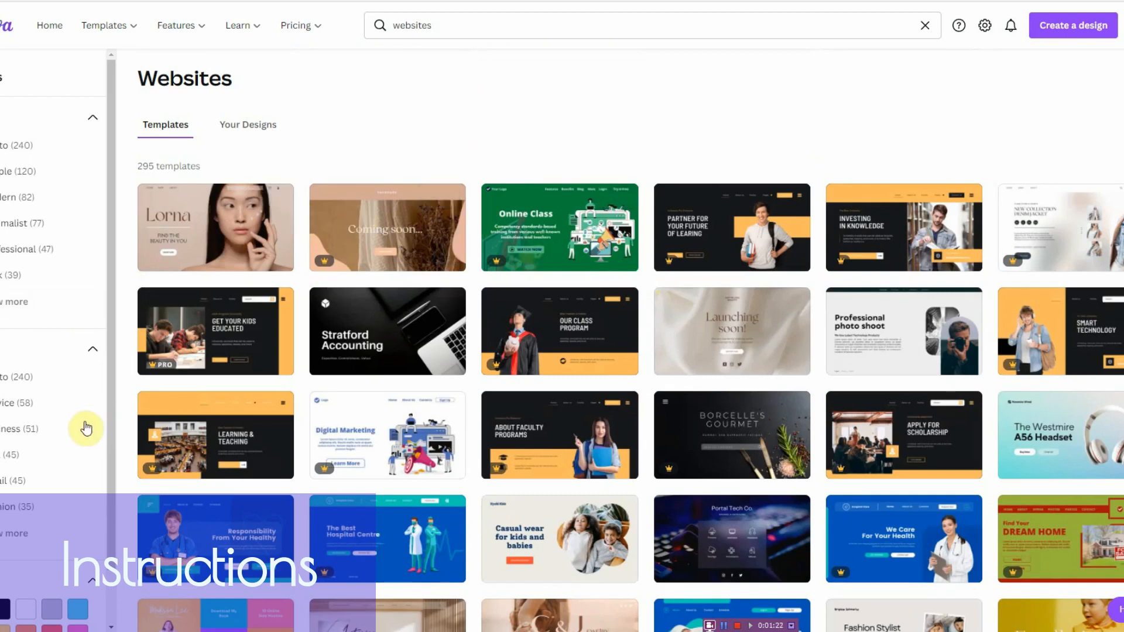
pyautogui.scroll(-3)
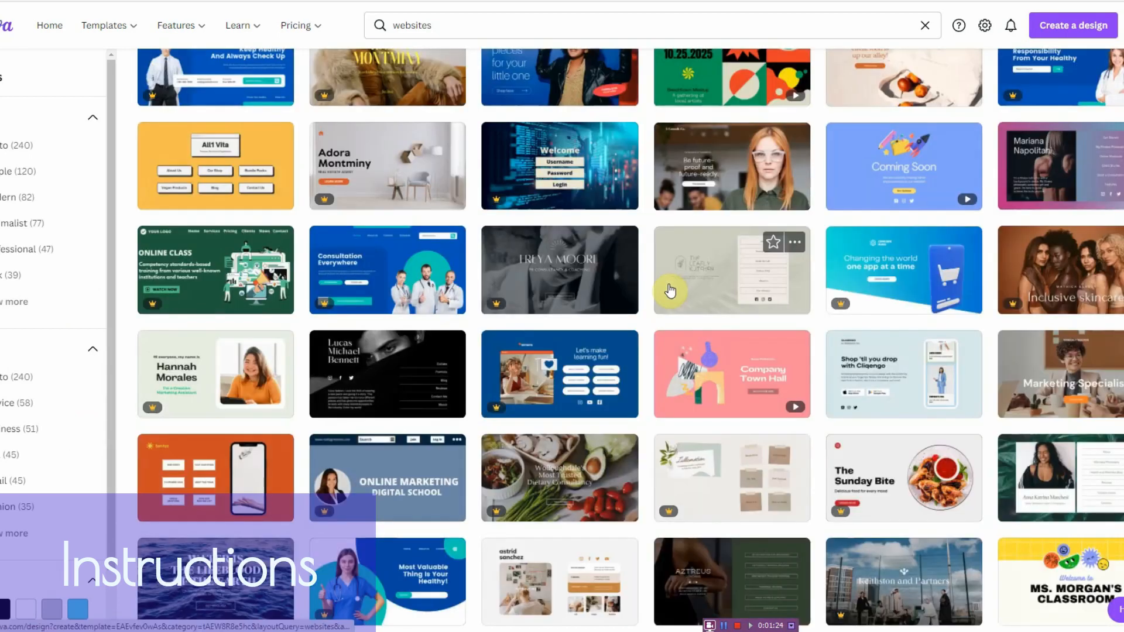
pyautogui.scroll(-3)
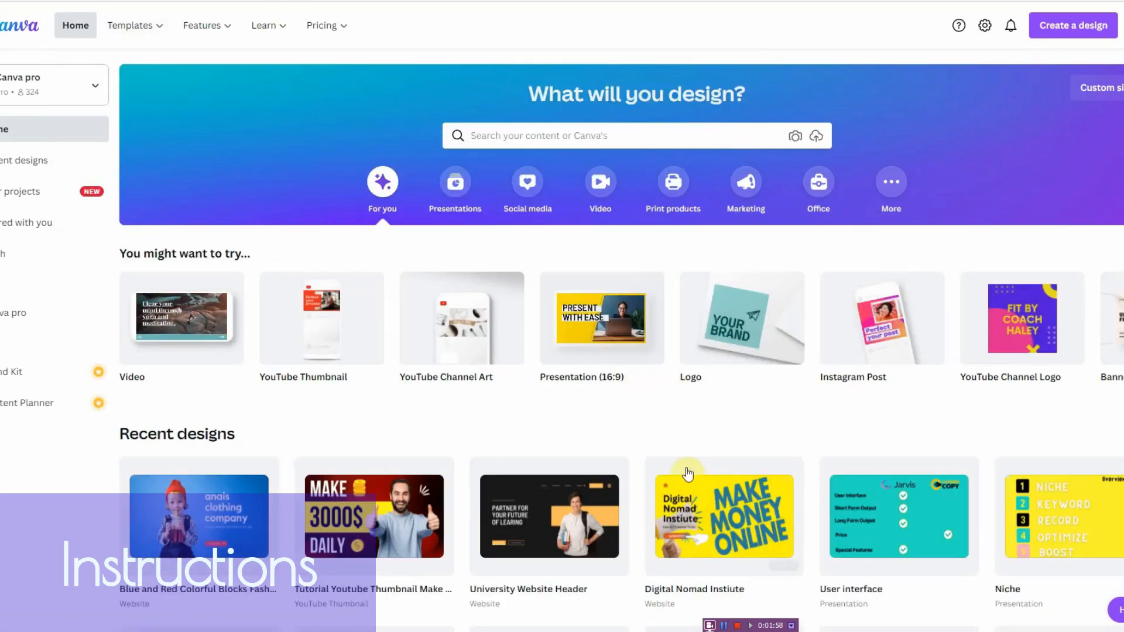
# Step: Open the Digital Nomad Institute website from Recent designs
pyautogui.click(723, 516)
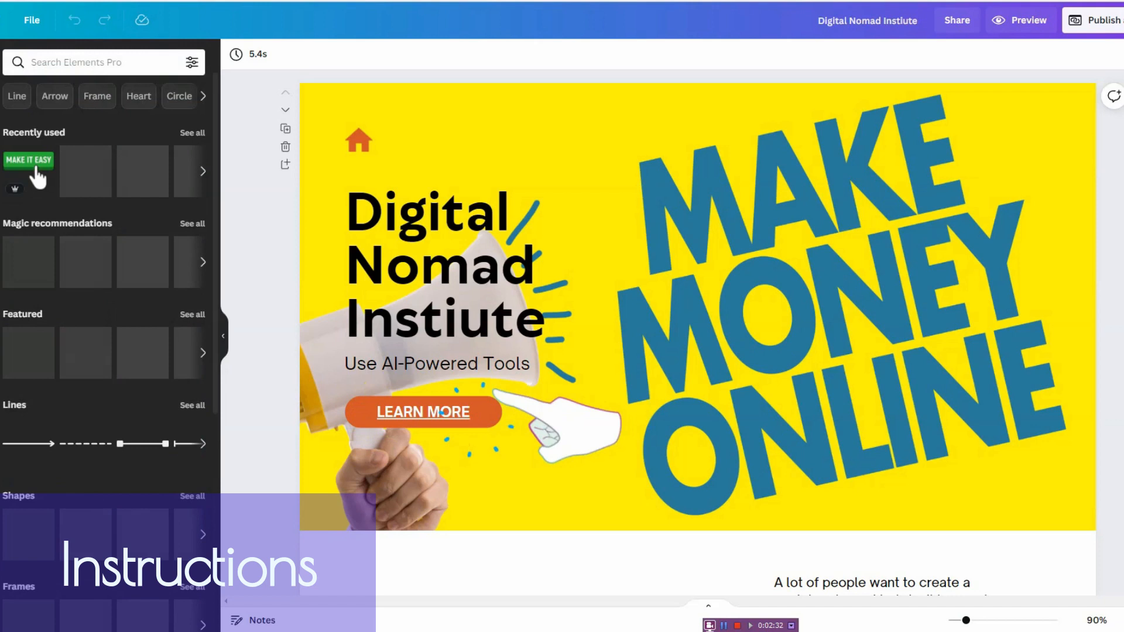
# Step: Search elements for 'butt' and insert the orange pill-shaped button
pyautogui.click(86, 61)
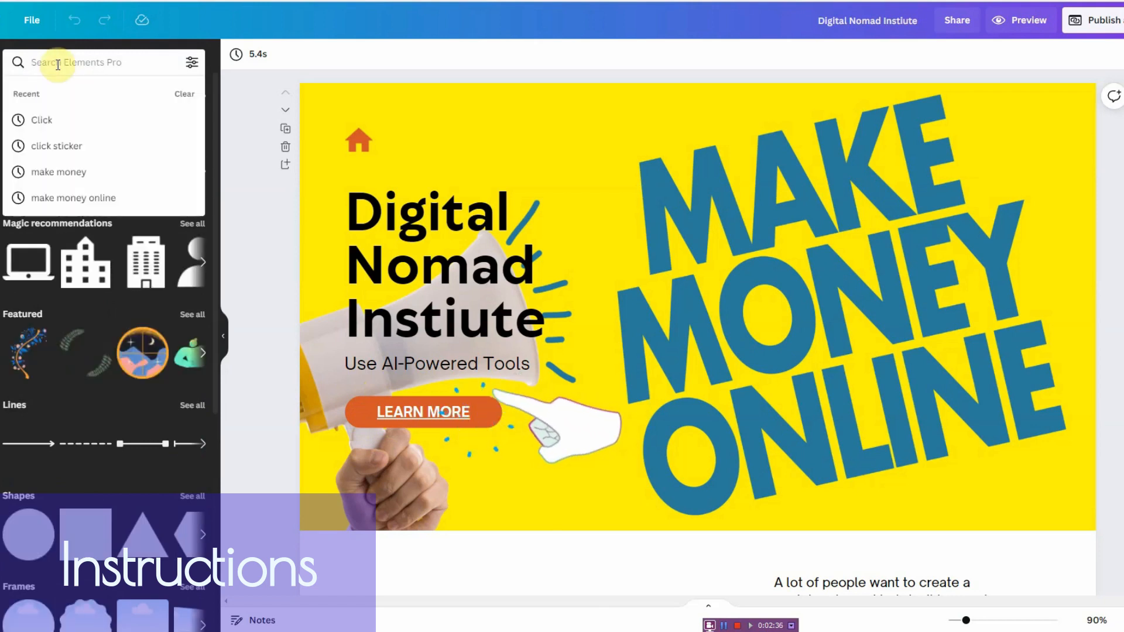
pyautogui.write('button')
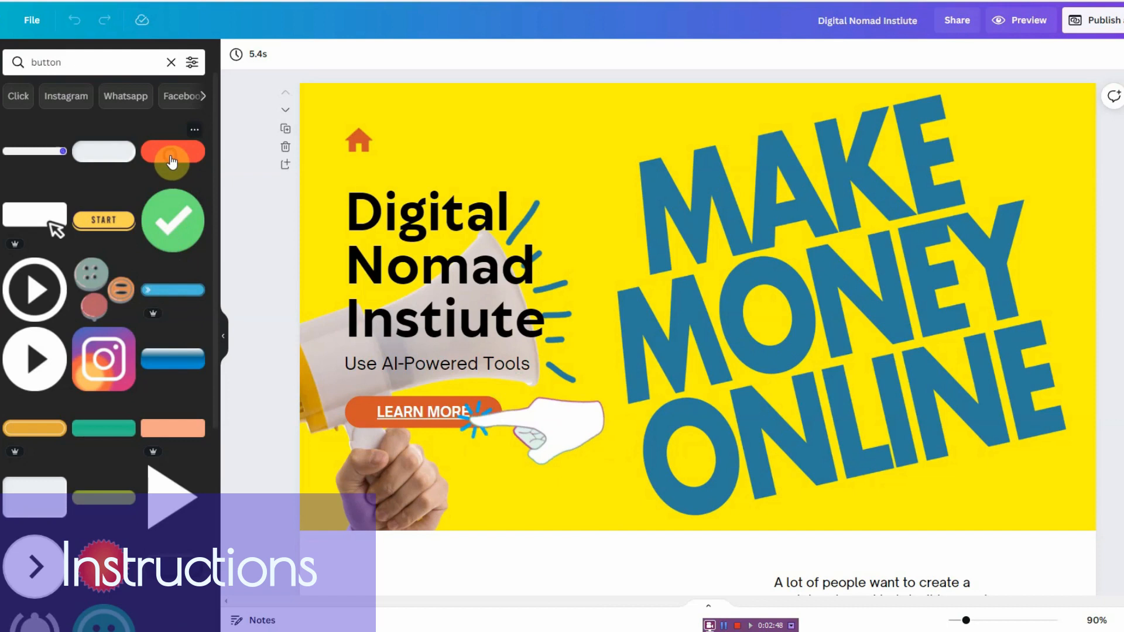
pyautogui.click(172, 151)
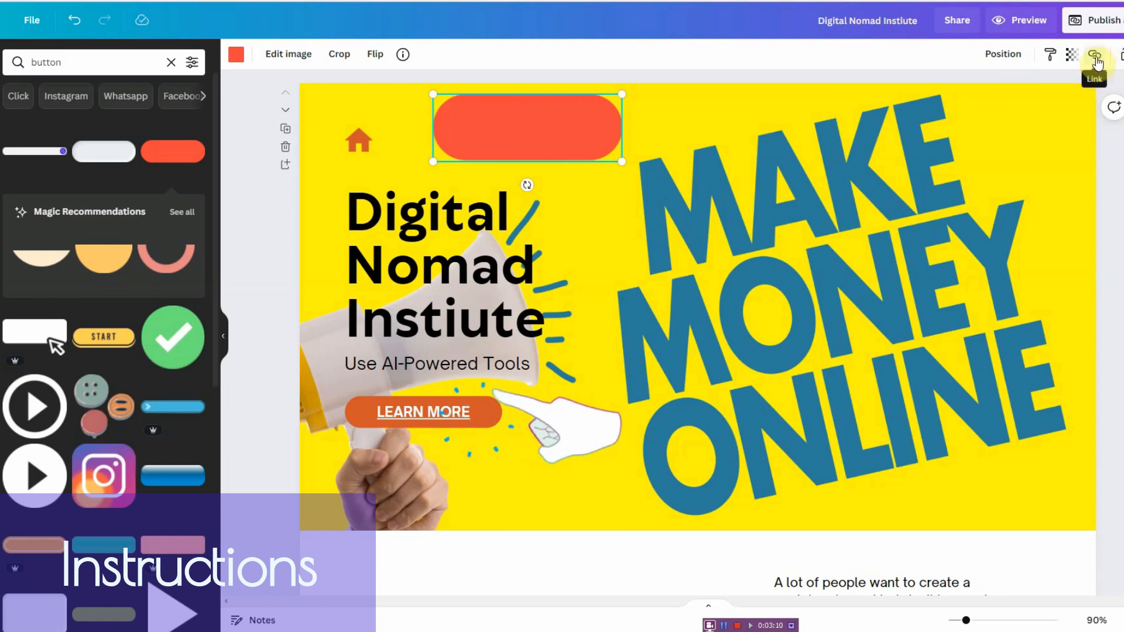
# Step: Link the orange button shape to the pasted web address
pyautogui.click(1094, 55)
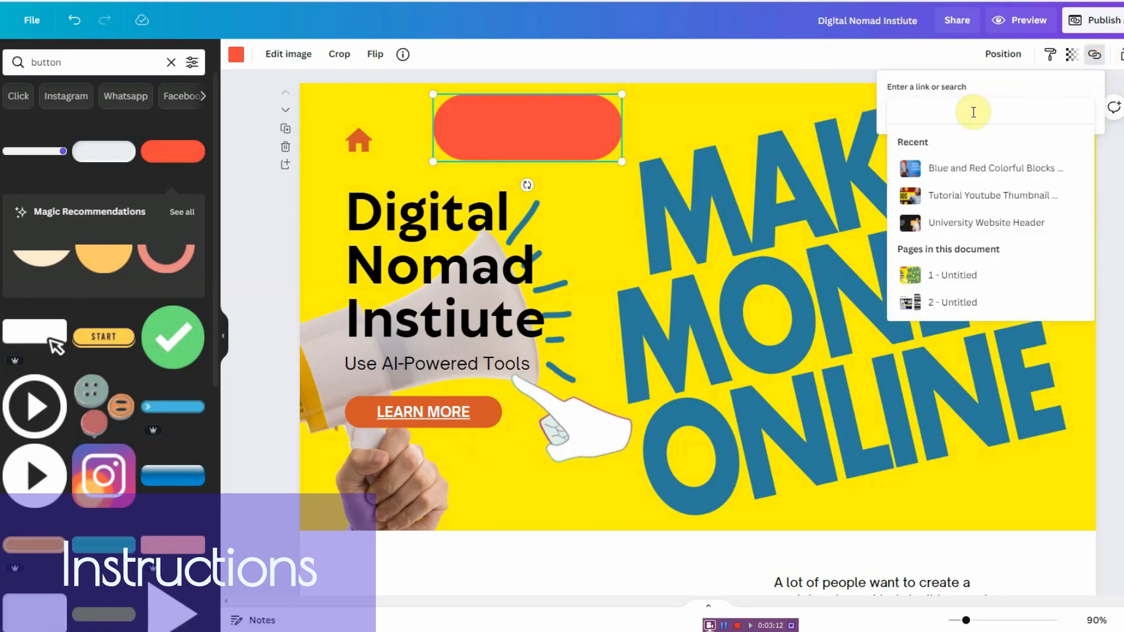
pyautogui.rightClick(972, 111)
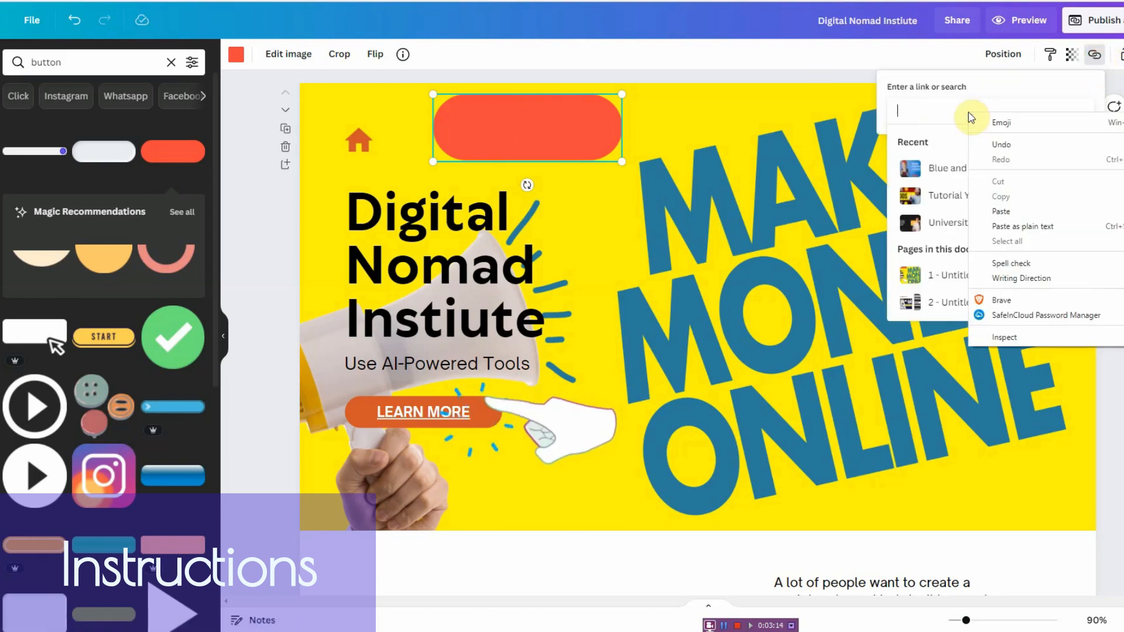
pyautogui.click(968, 111)
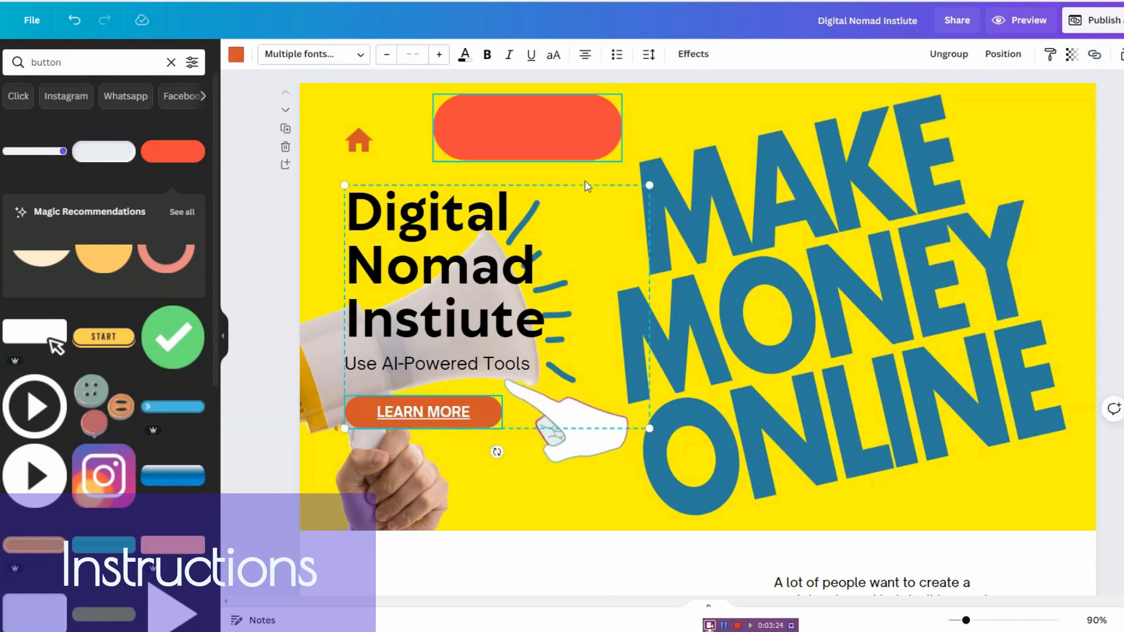
pyautogui.click(1090, 61)
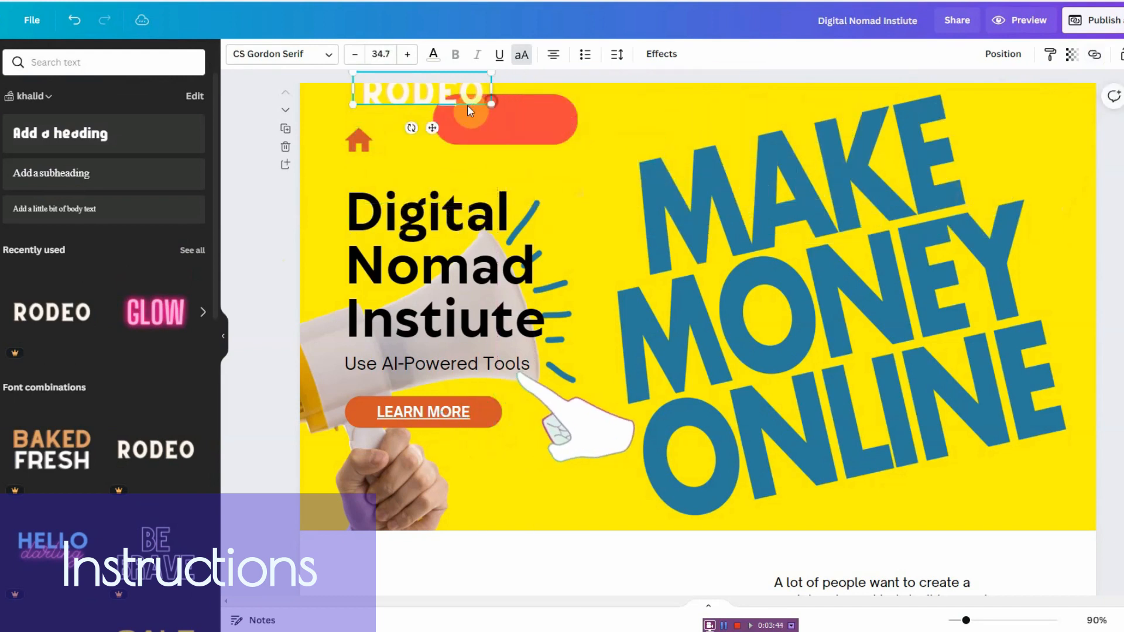
# Step: Put a text label reading CLICK on the orange button and group them
pyautogui.moveTo(422, 92); pyautogui.dragTo(505, 121)
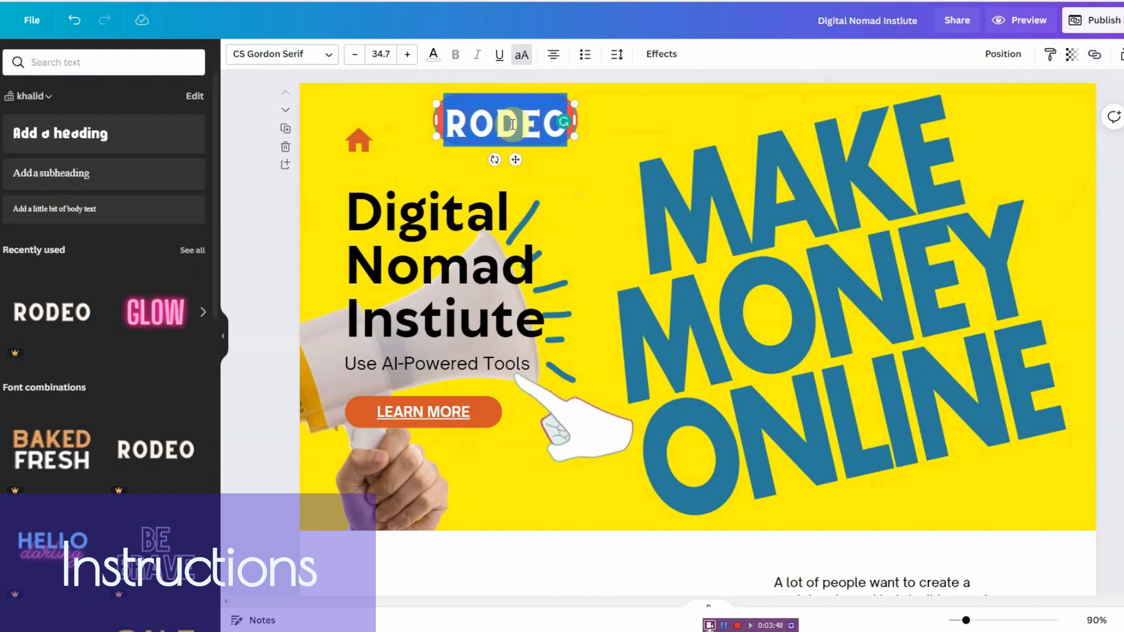
pyautogui.write('CLICK')
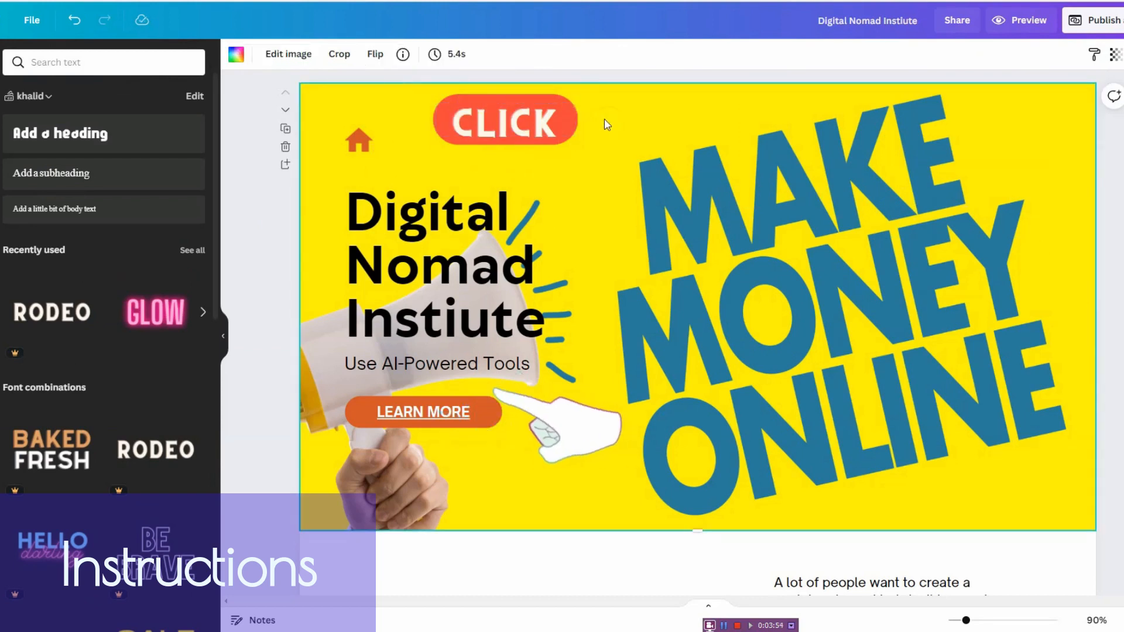
pyautogui.click(505, 119)
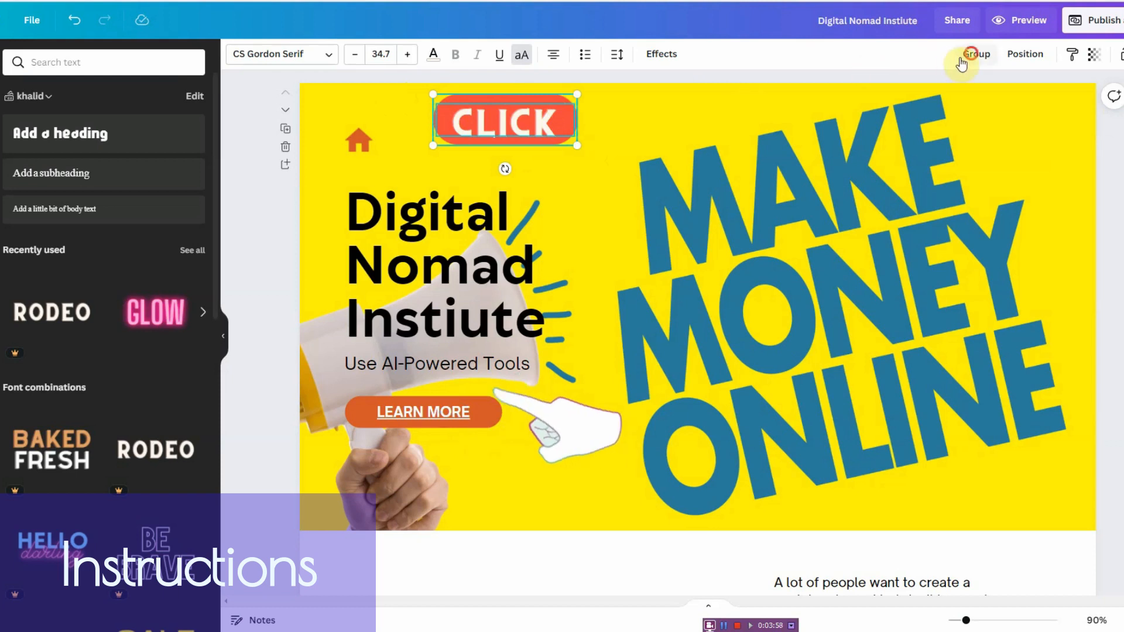
pyautogui.click(976, 54)
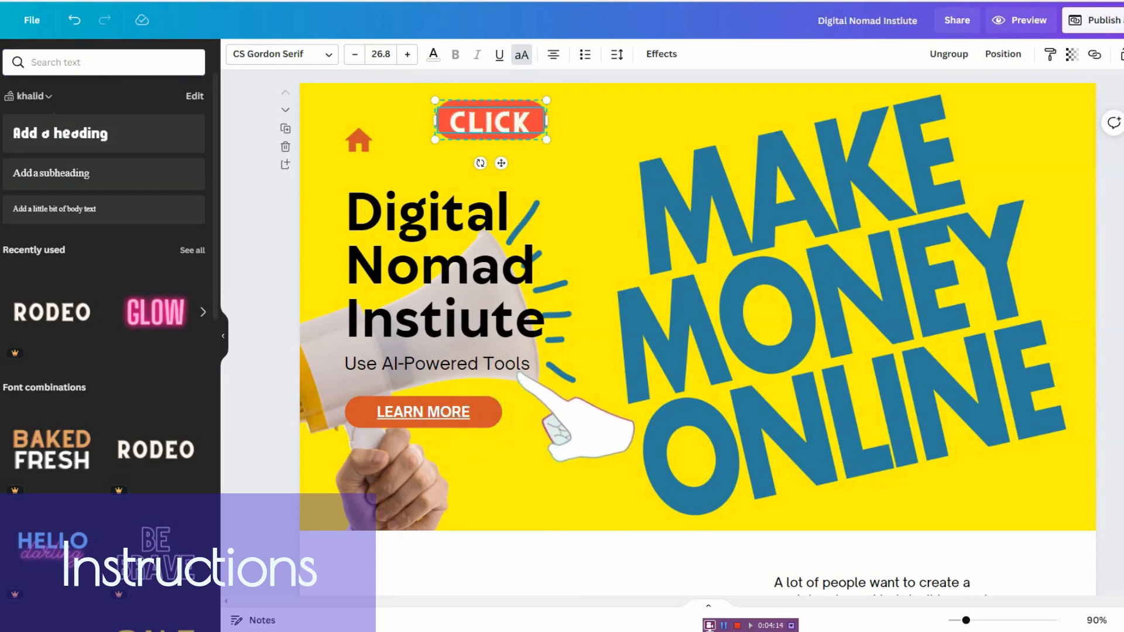
# Step: Search elements for 'click', filter to animated pointers, and select the CLICK sticker
pyautogui.write('button')
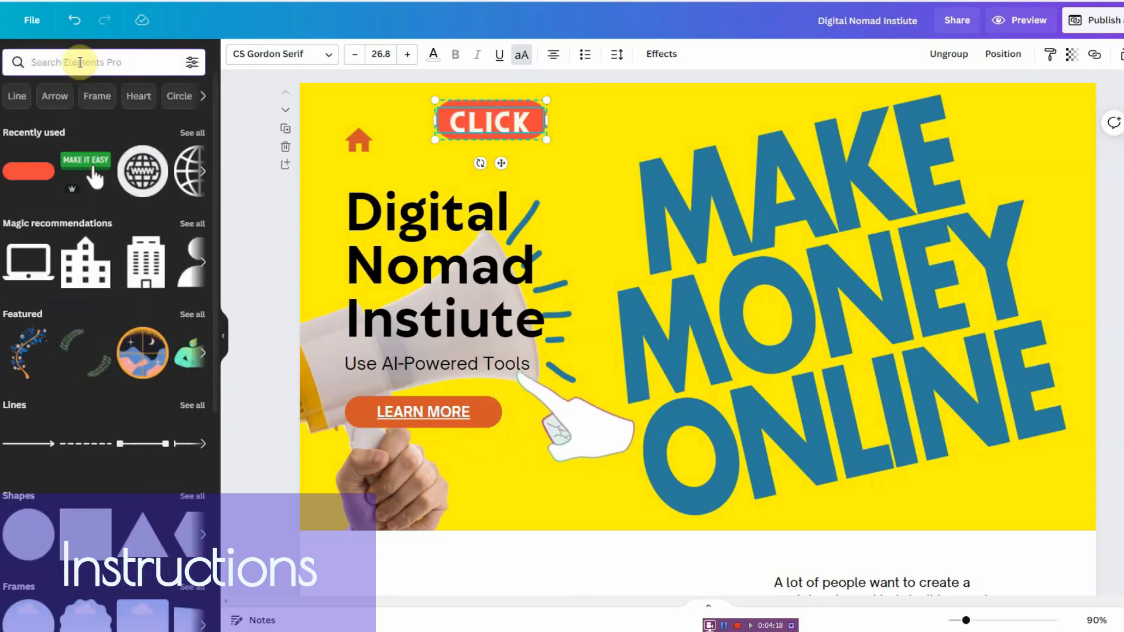
pyautogui.write('c')
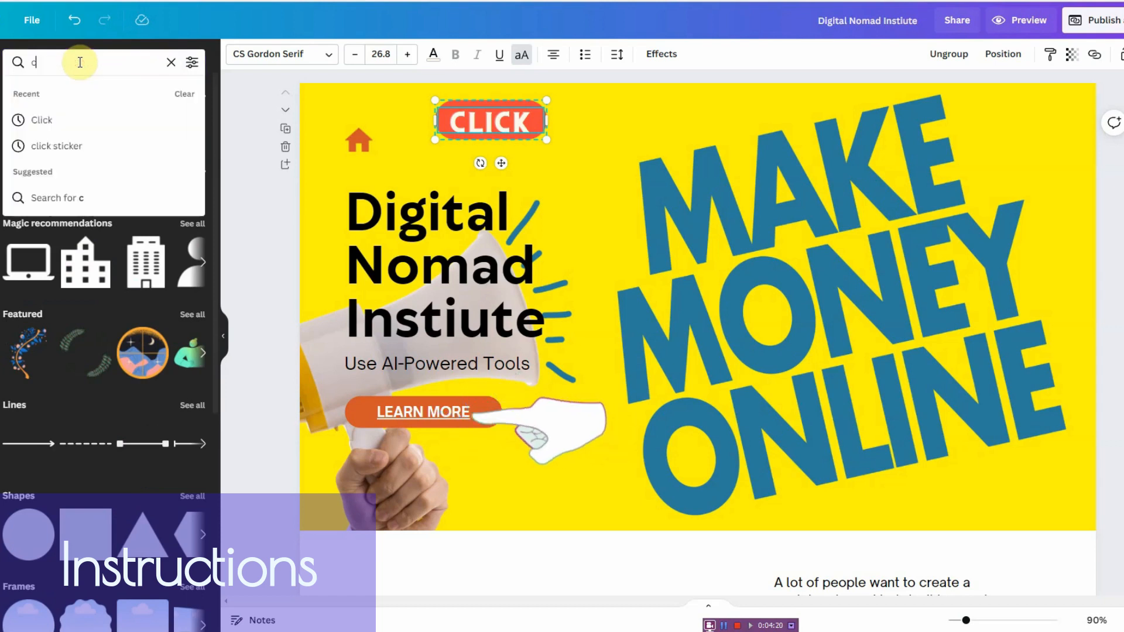
pyautogui.write('lick')
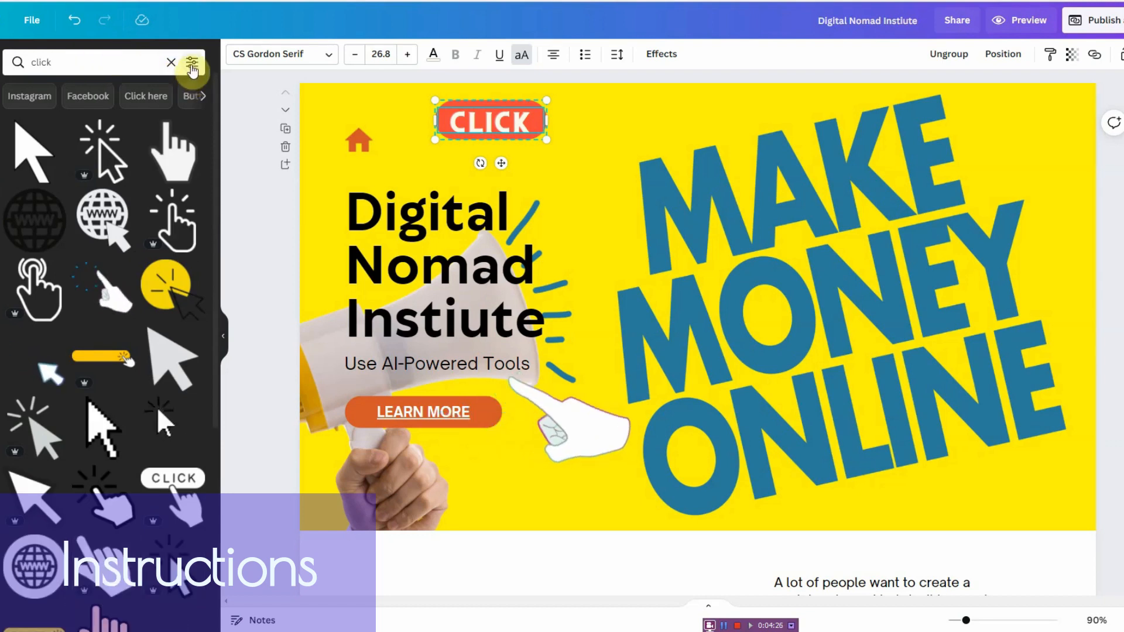
pyautogui.click(191, 63)
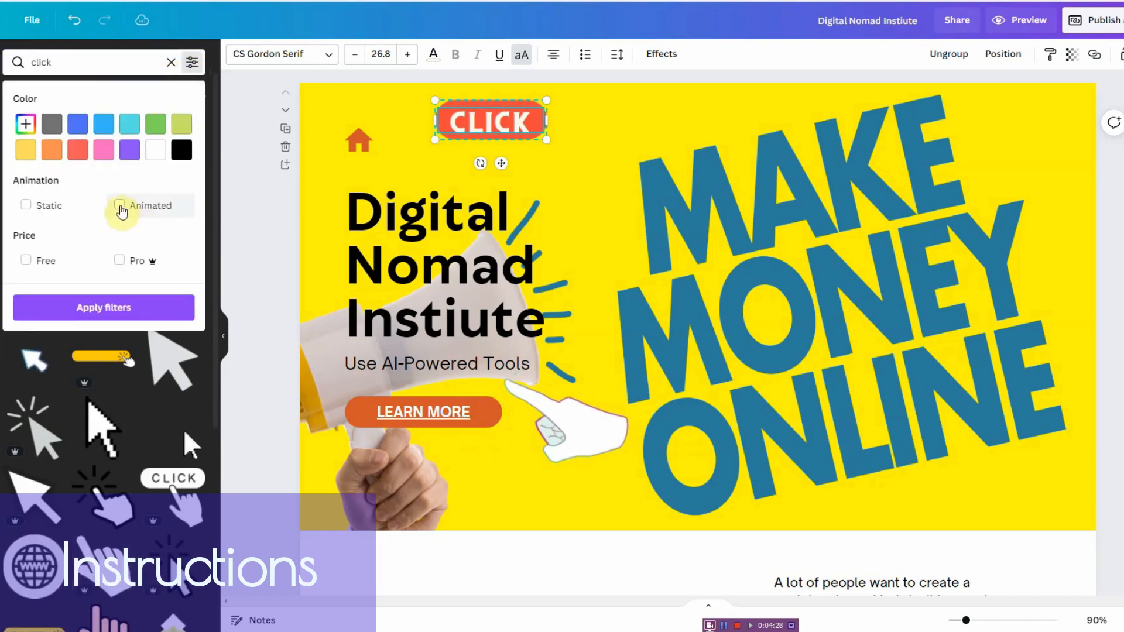
pyautogui.click(119, 205)
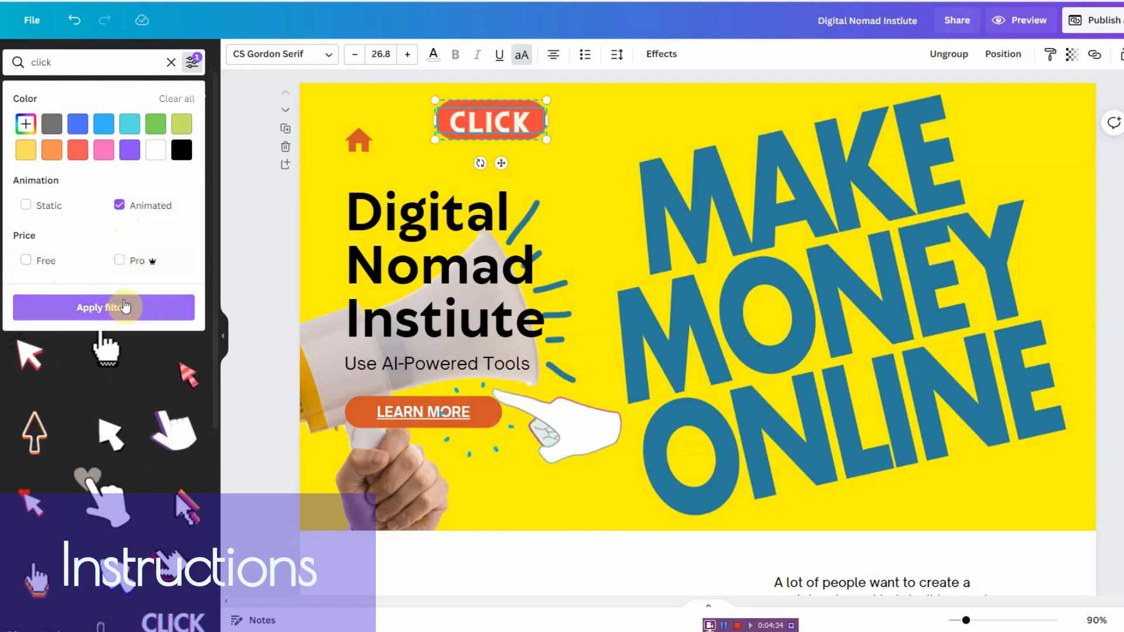
pyautogui.click(104, 307)
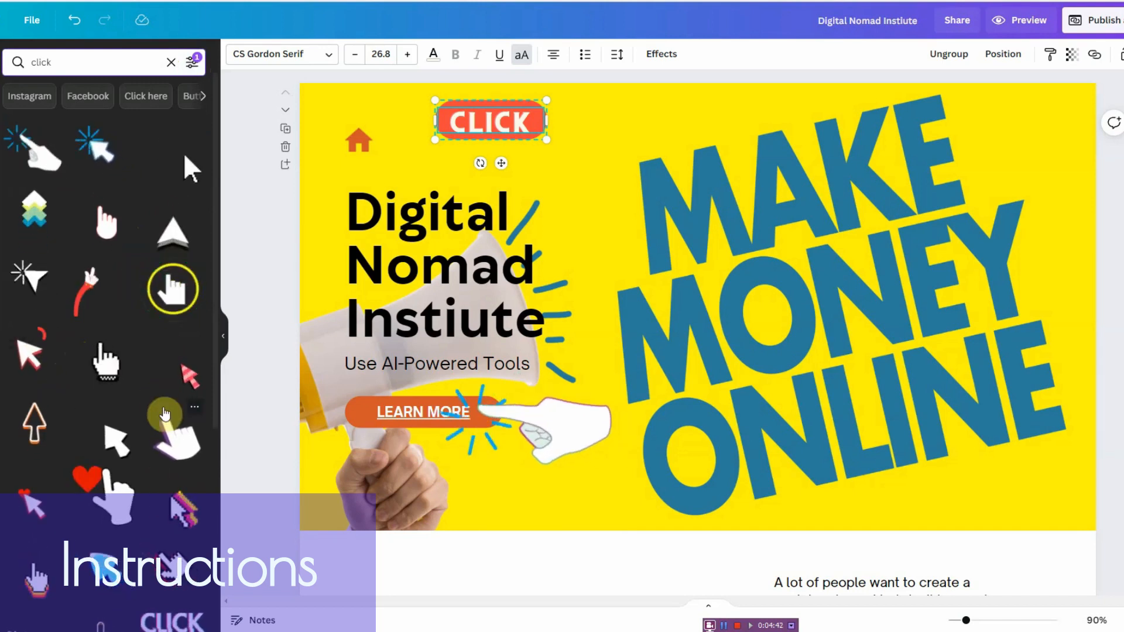
pyautogui.scroll(-3)
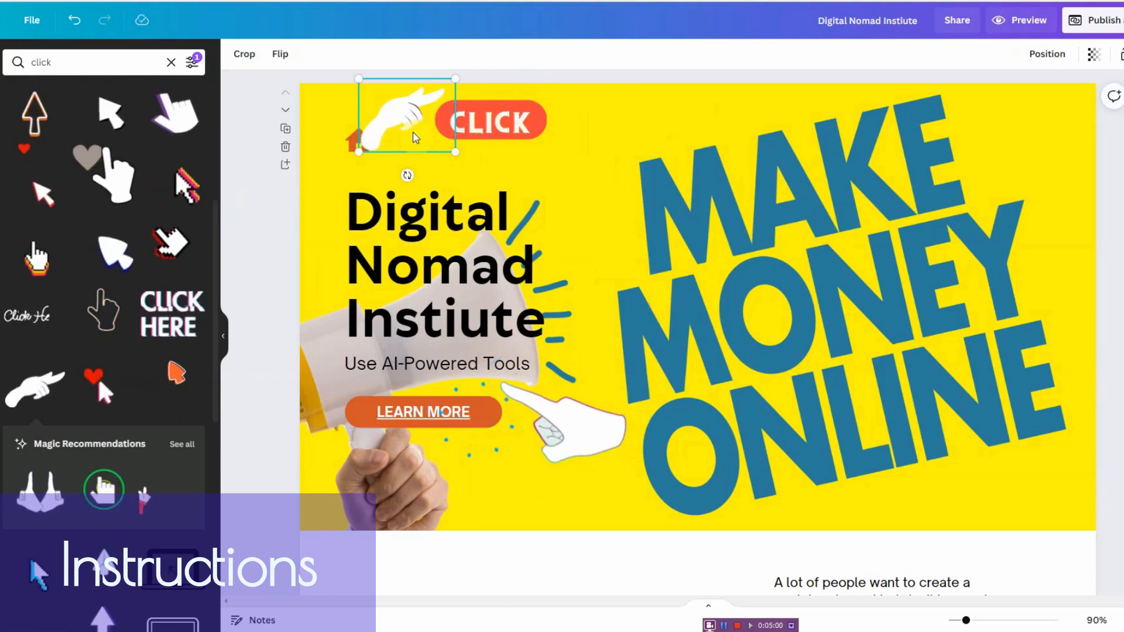
pyautogui.click(492, 120)
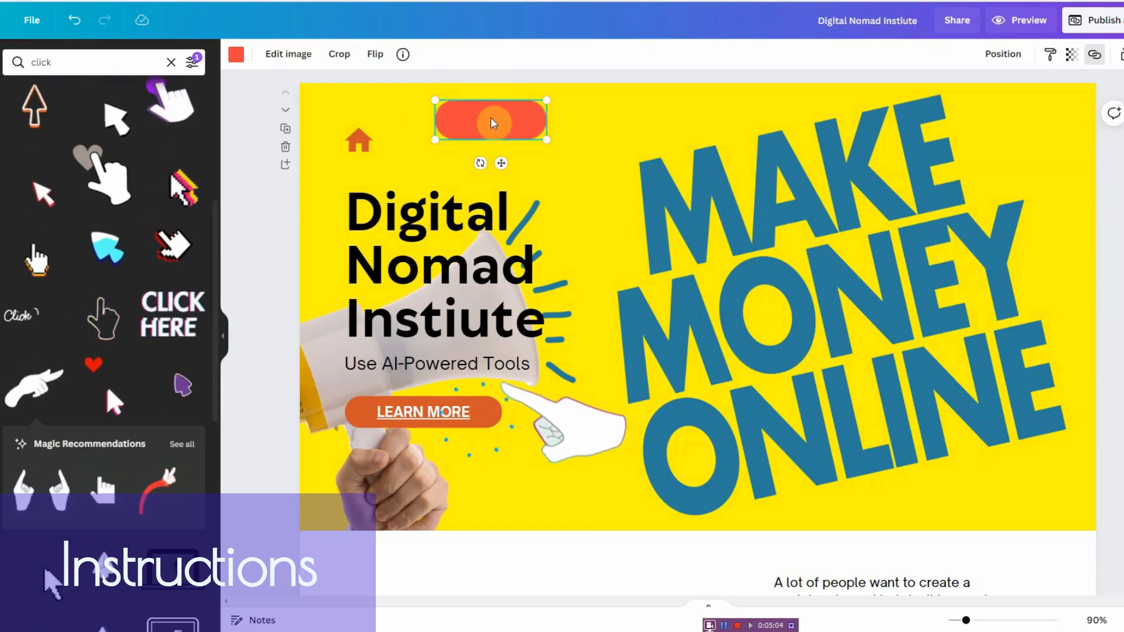
pyautogui.scroll(-3)
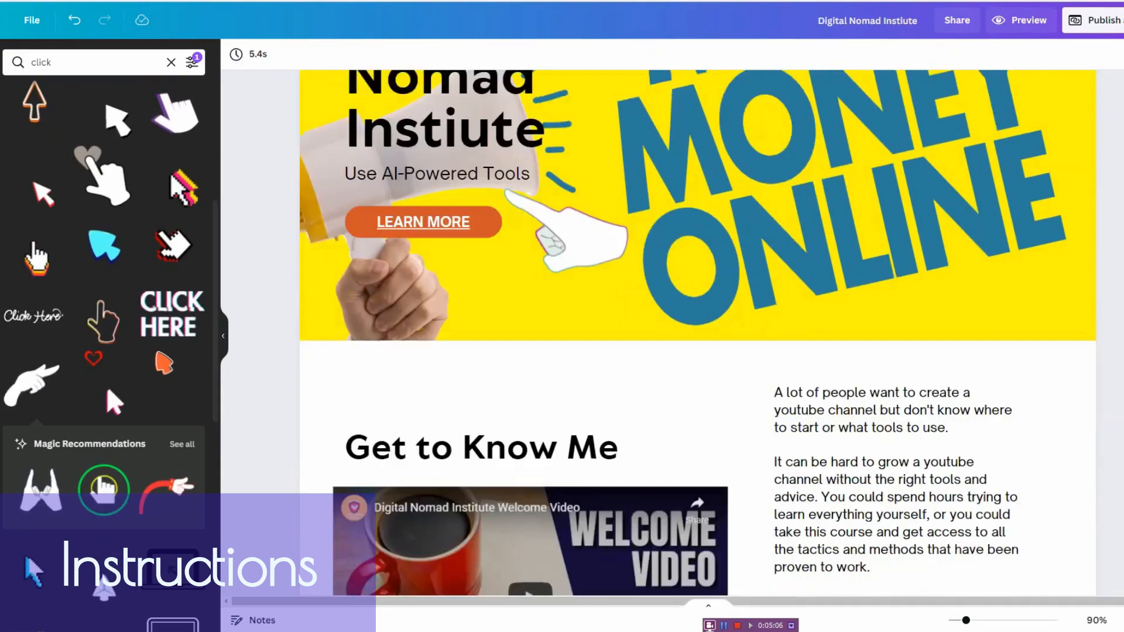
# Step: Scroll down the design and Apps list to reach Import your media
pyautogui.scroll(-3)
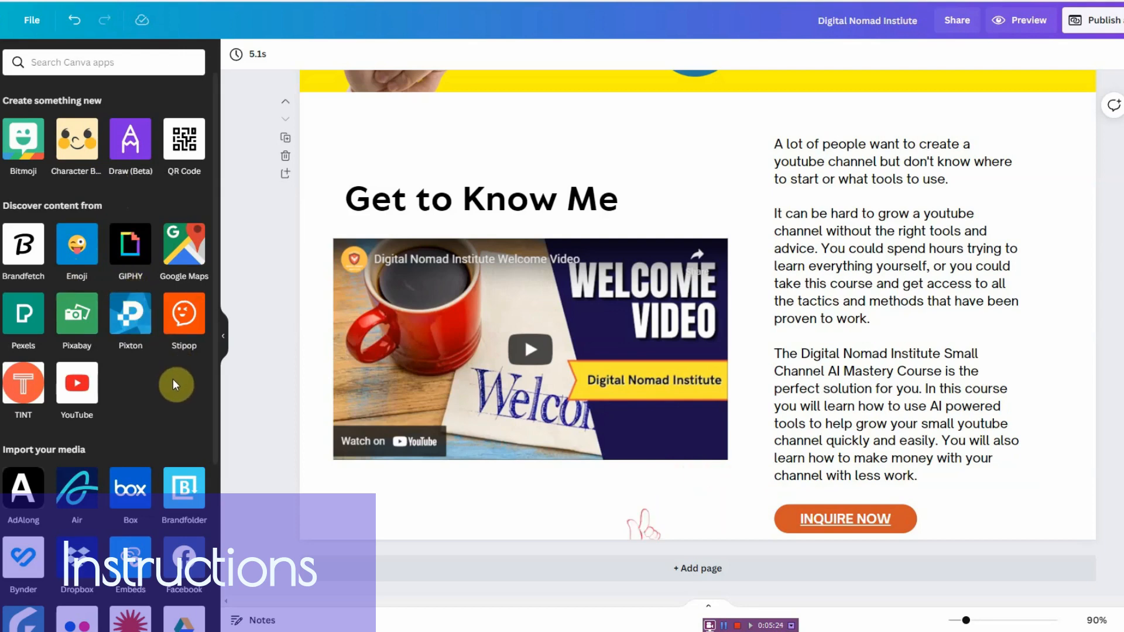
pyautogui.scroll(-3)
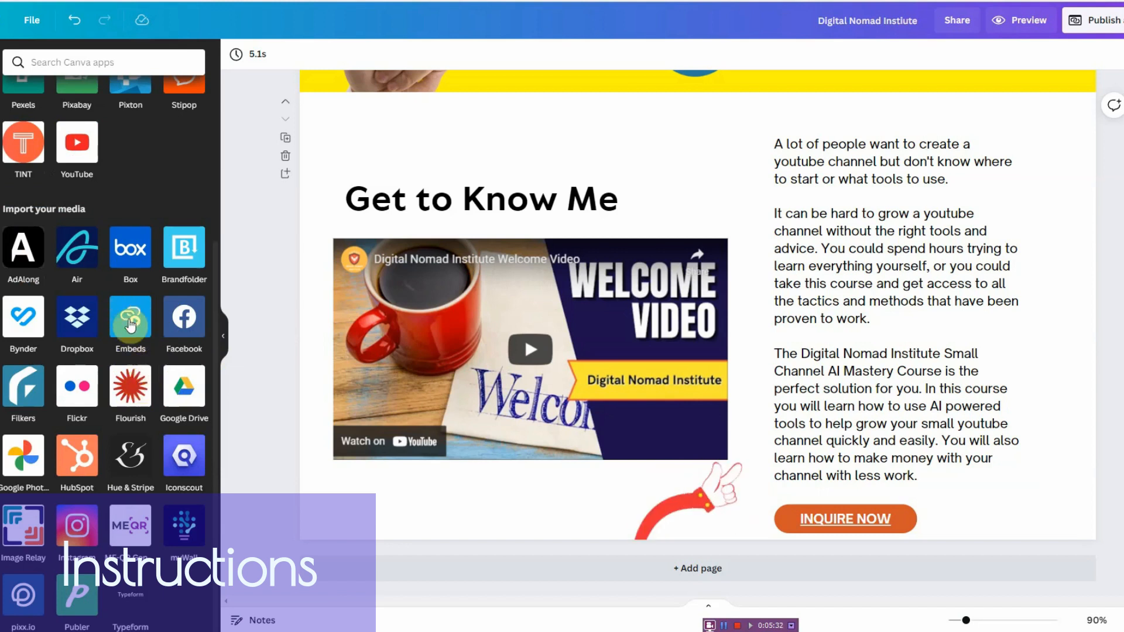
pyautogui.moveTo(76, 317)
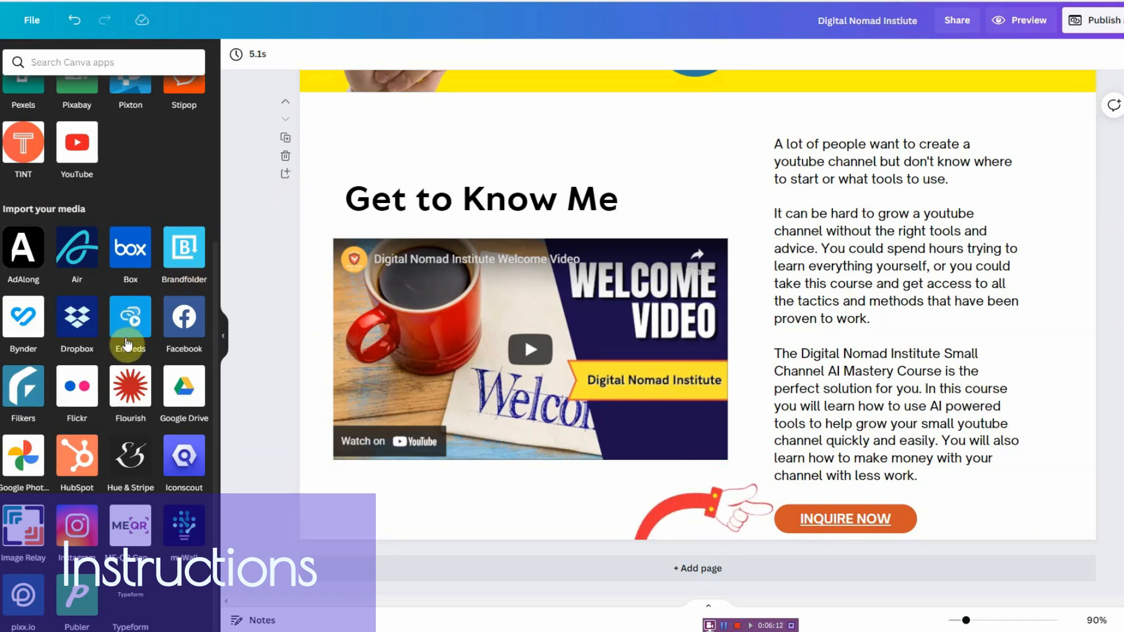
pyautogui.moveTo(100, 288)
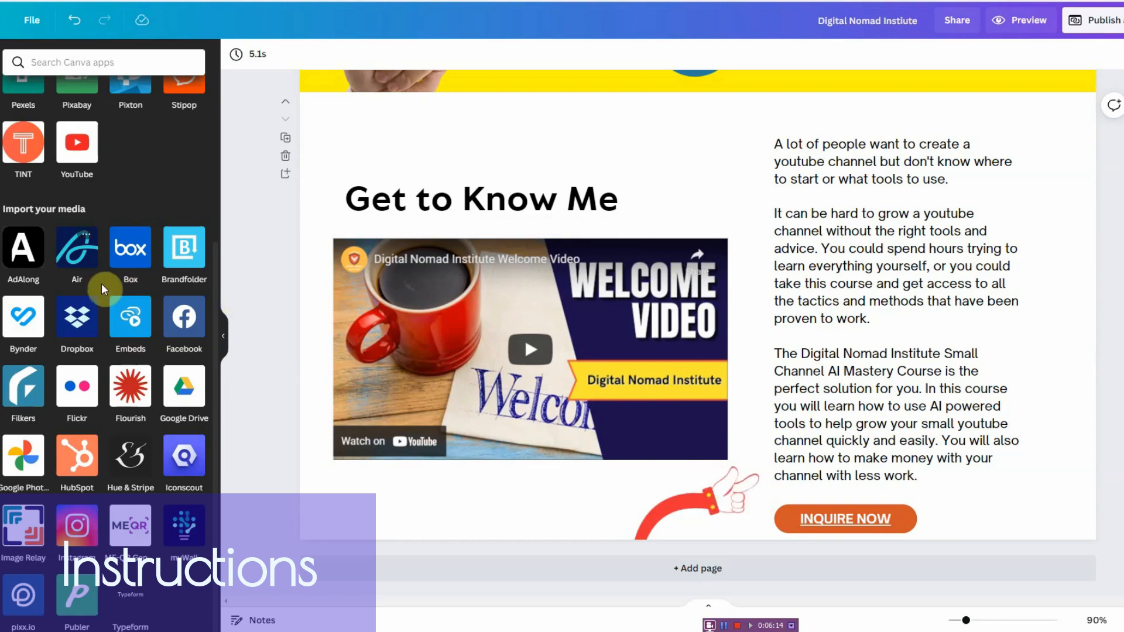
pyautogui.click(130, 317)
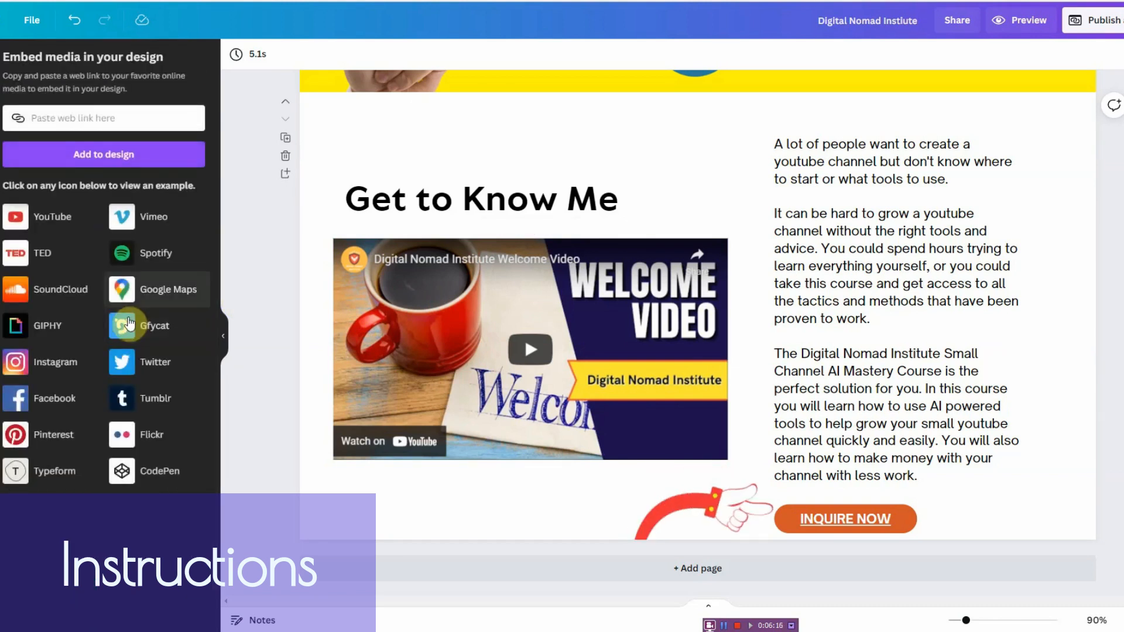
pyautogui.write('https://youtu.be/hBjtAyCuTGg')
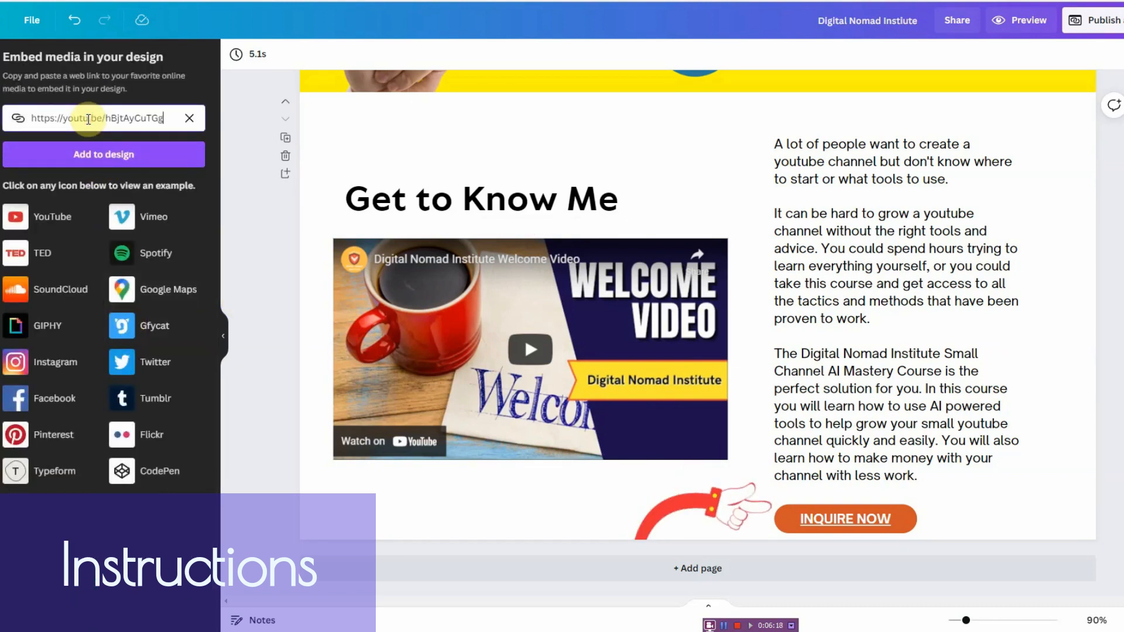
pyautogui.click(104, 154)
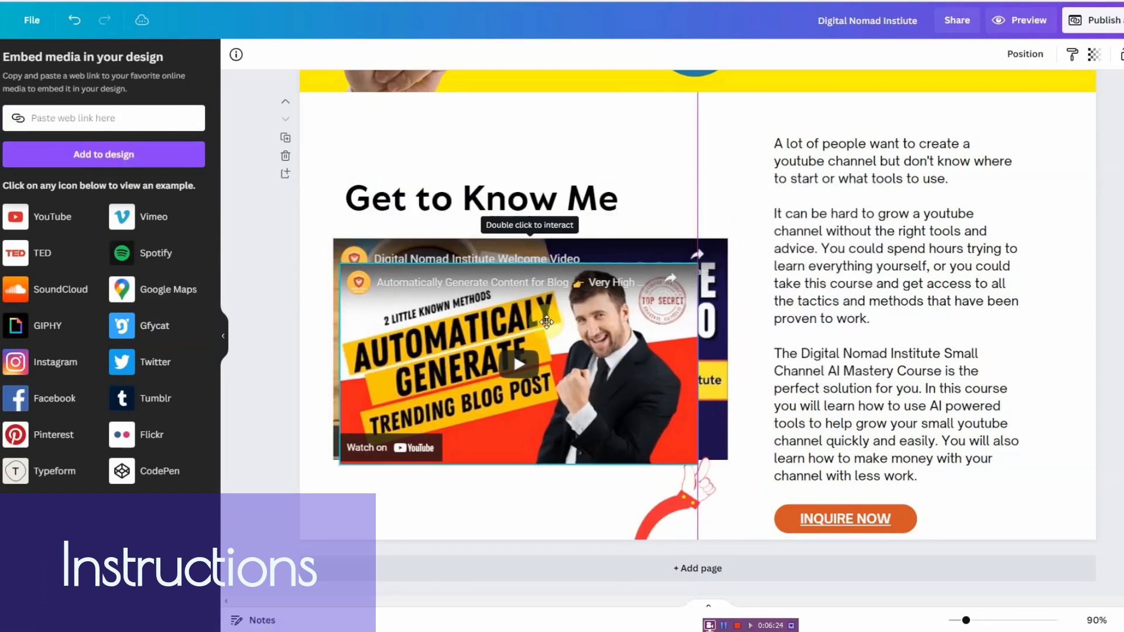
pyautogui.moveTo(545, 323); pyautogui.dragTo(785, 220)
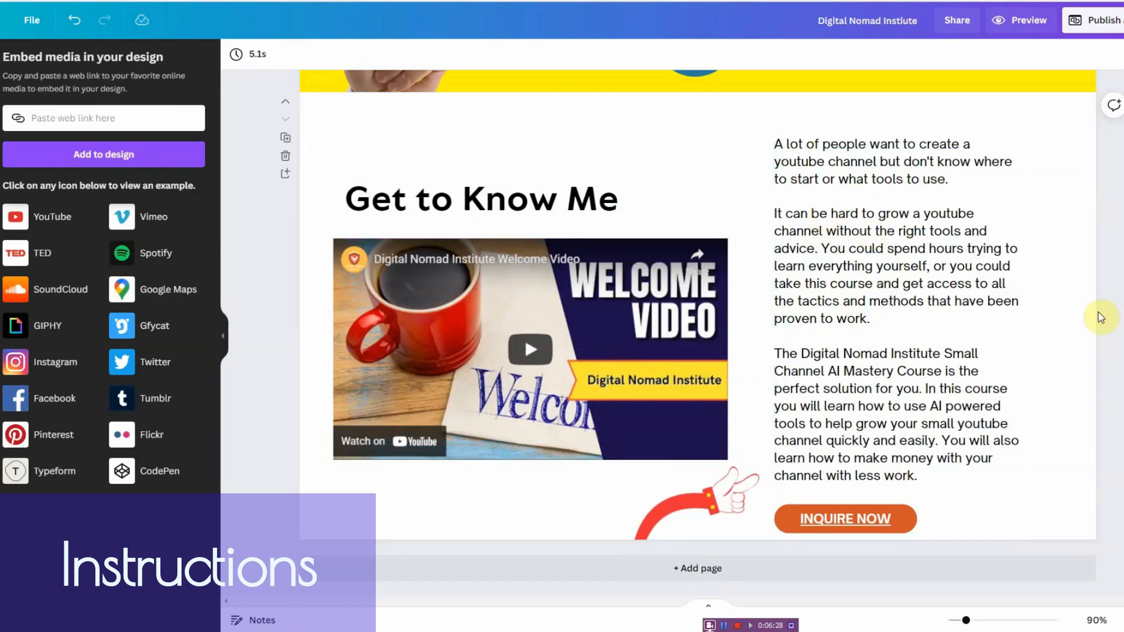
pyautogui.scroll(-3)
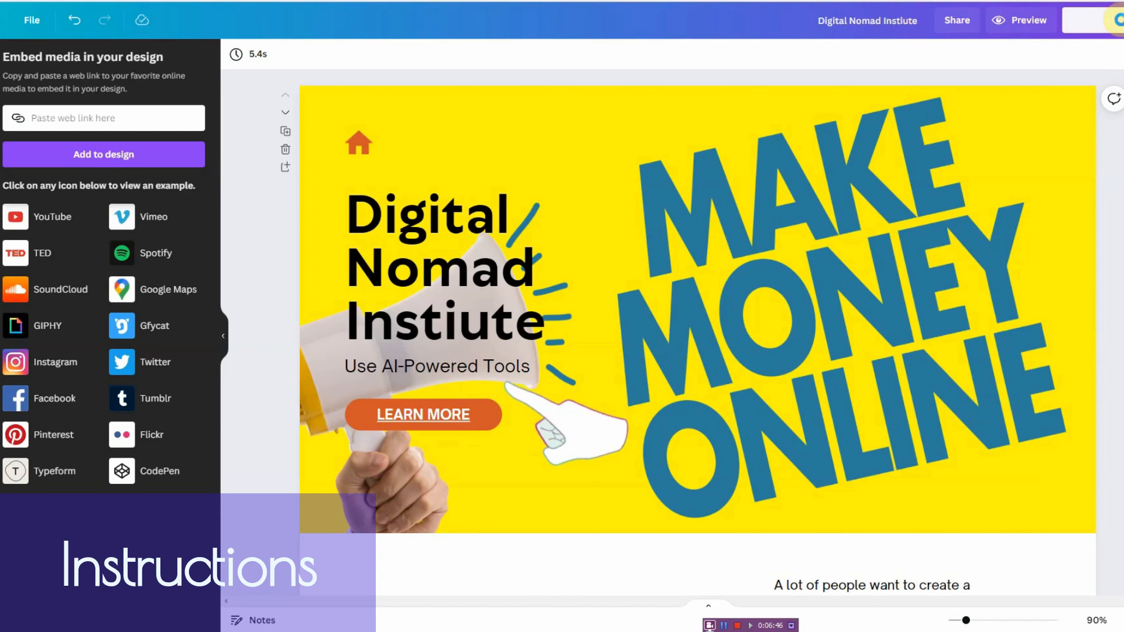
# Step: Open Publish Website with the free Canva domain as destination
pyautogui.click(1104, 19)
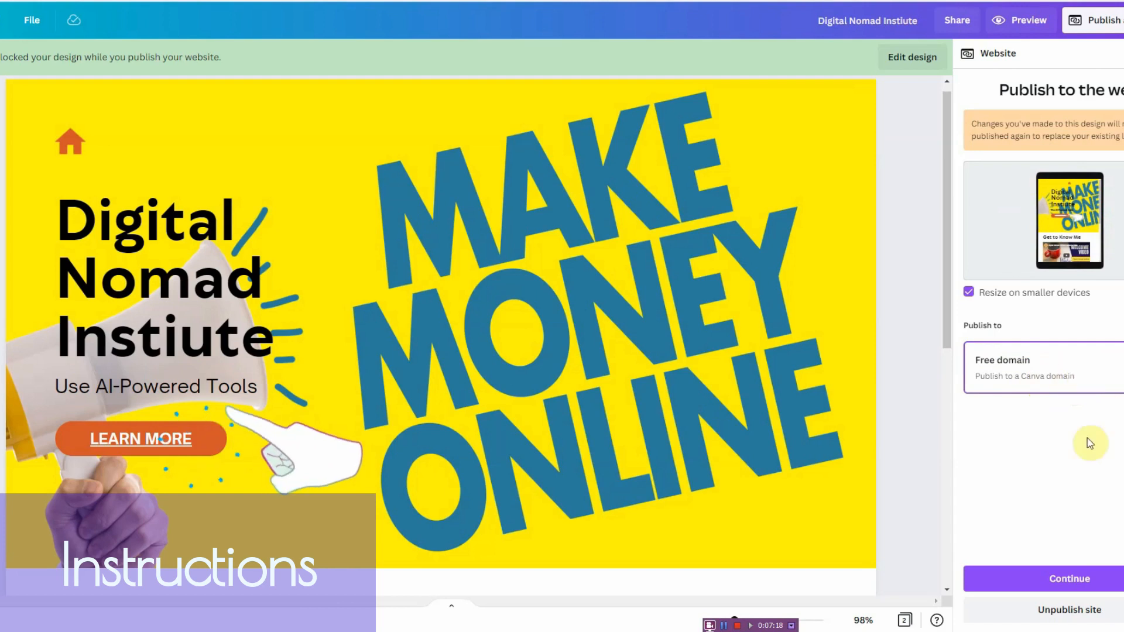
# Step: Review the my.canva.site URL and description, then publish the site
pyautogui.click(1069, 578)
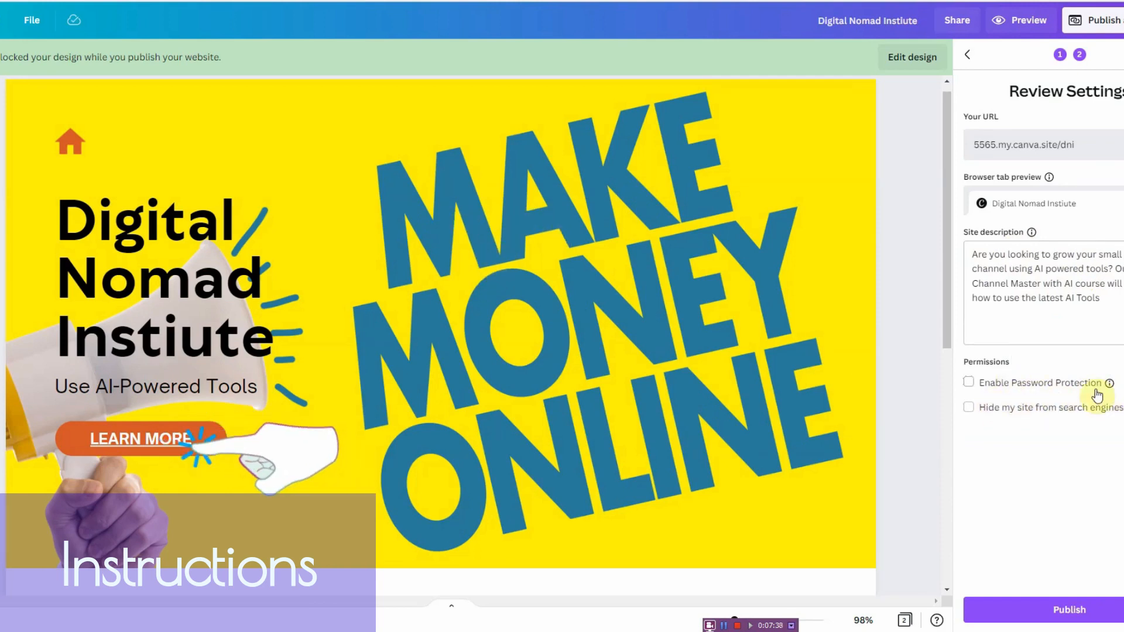
pyautogui.moveTo(988, 428)
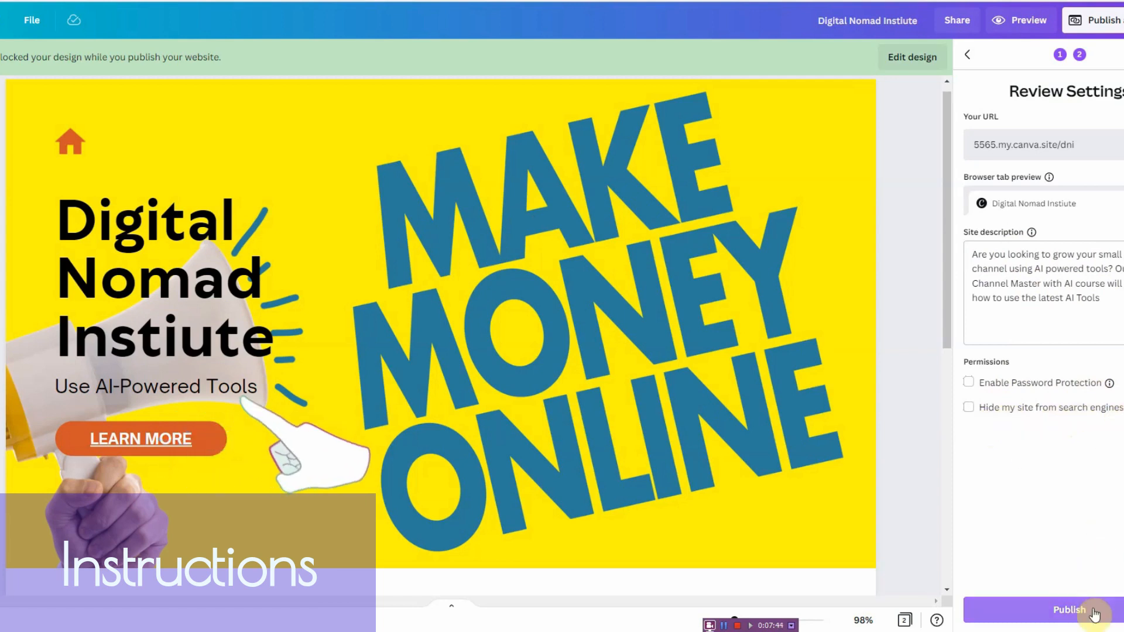
pyautogui.click(1068, 610)
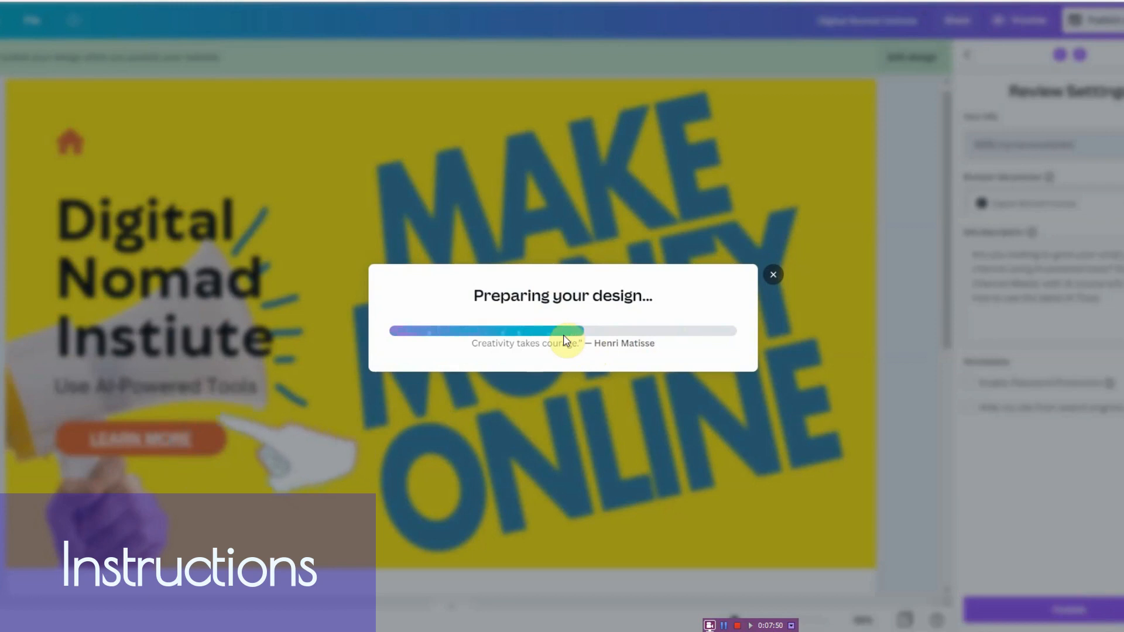
pyautogui.moveTo(695, 340)
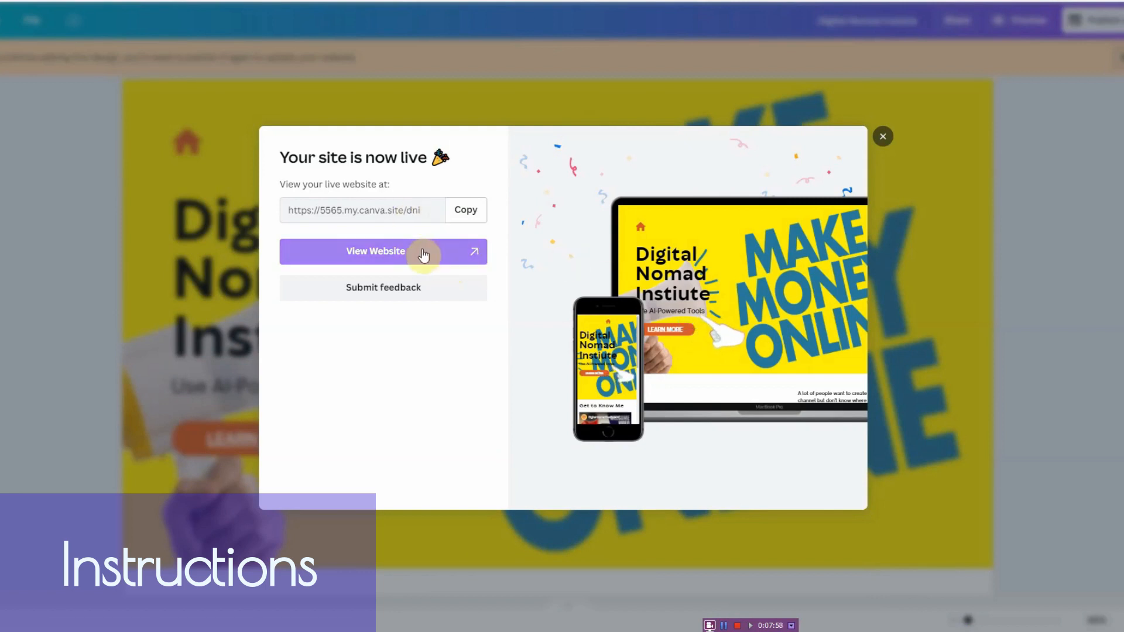
# Step: Open the live Digital Nomad Institute site and try its LEARN MORE button
pyautogui.click(465, 210)
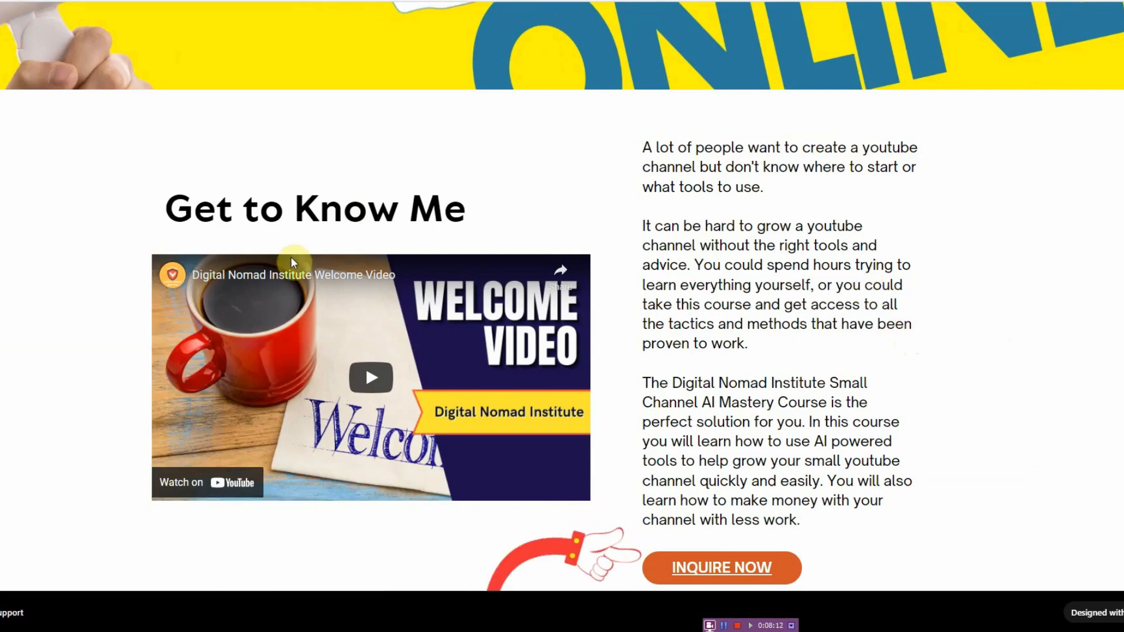
pyautogui.moveTo(457, 376)
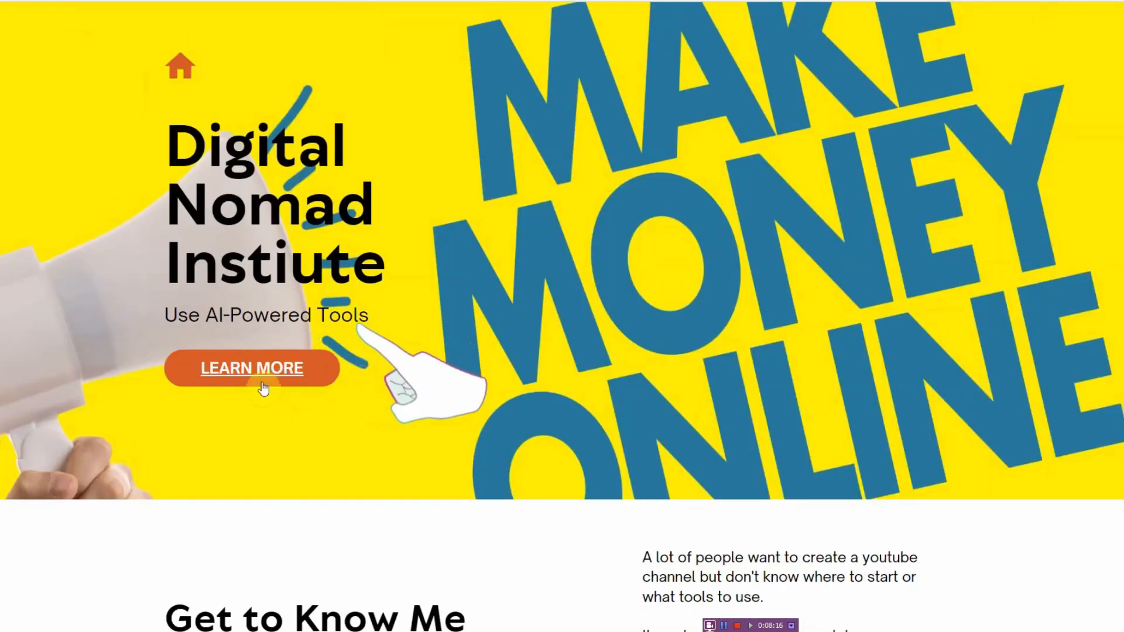
pyautogui.click(252, 367)
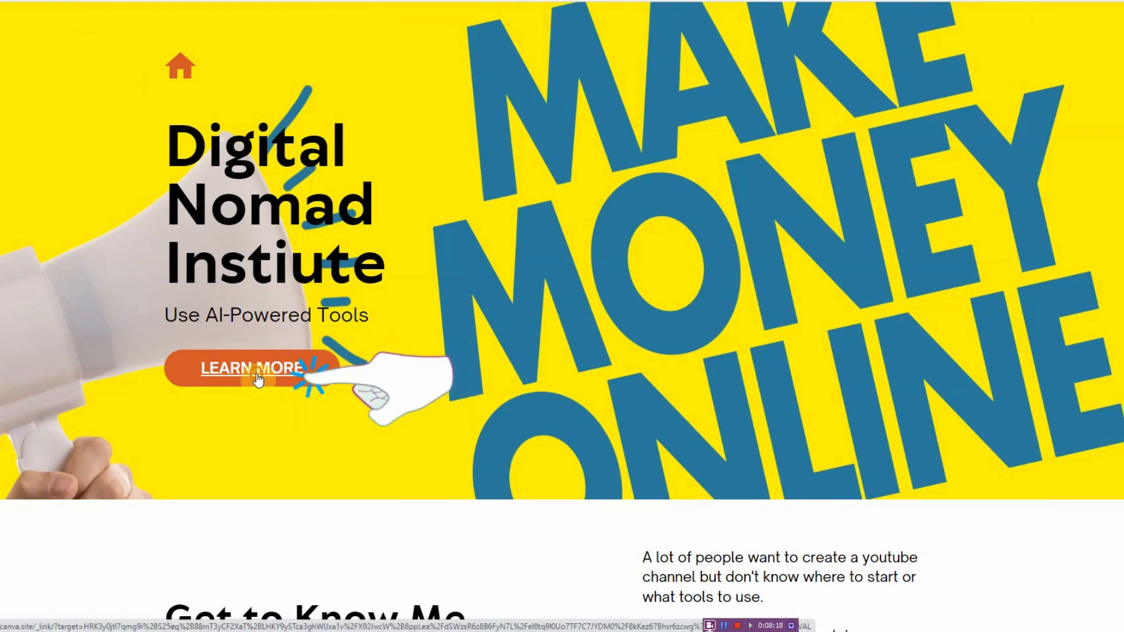
# Step: Follow LEARN MORE to the course page and scroll down through its testimonials
pyautogui.click(251, 368)
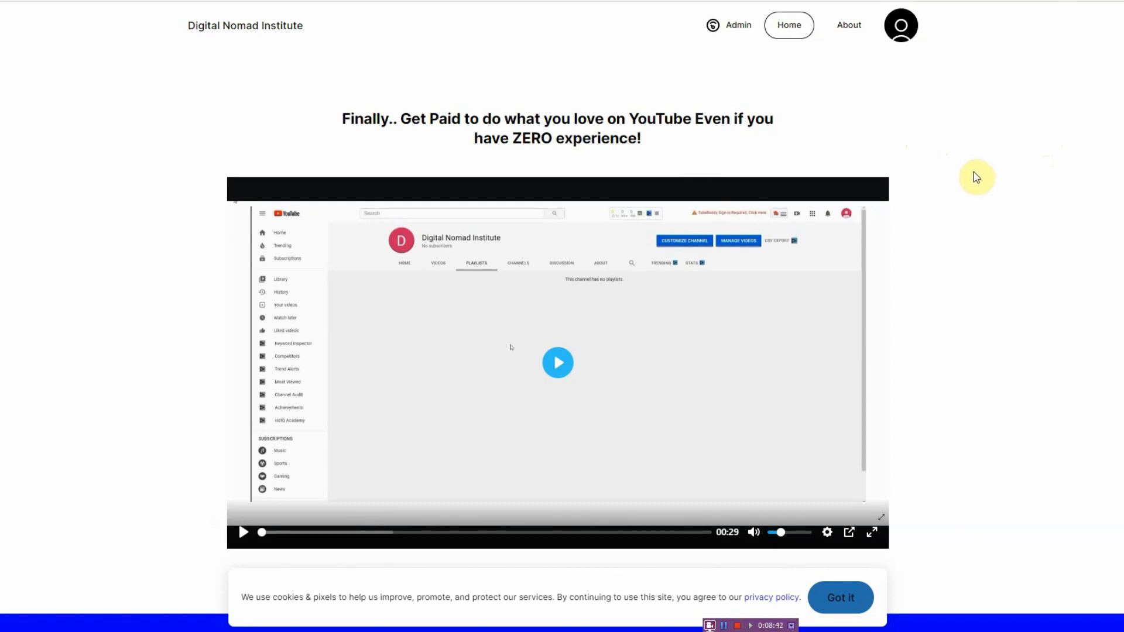
pyautogui.scroll(-3)
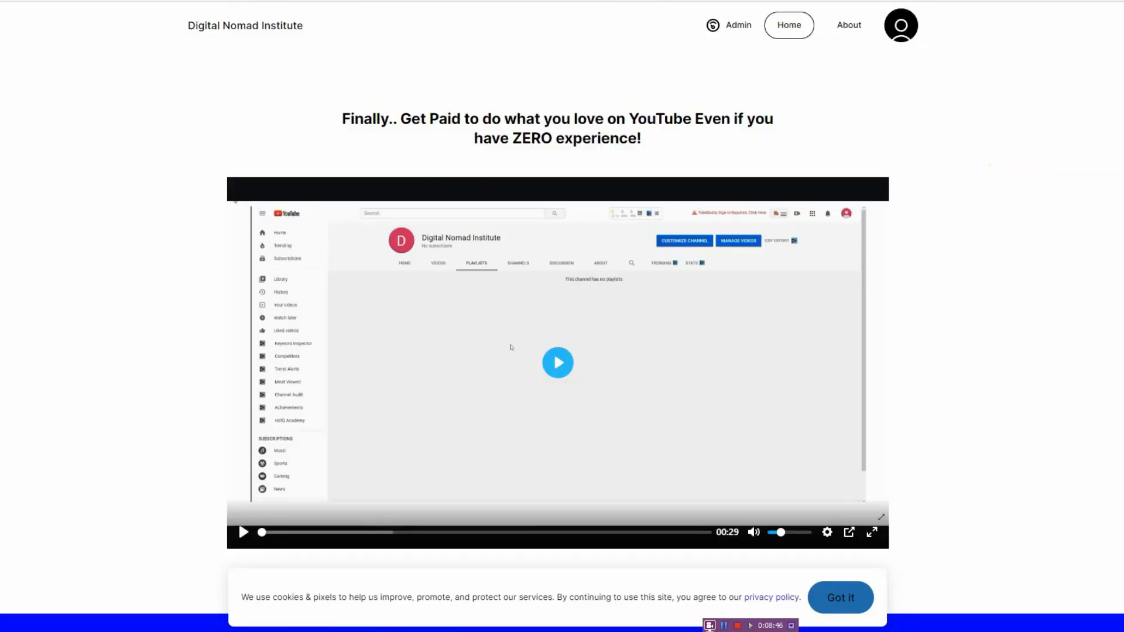
pyautogui.scroll(-3)
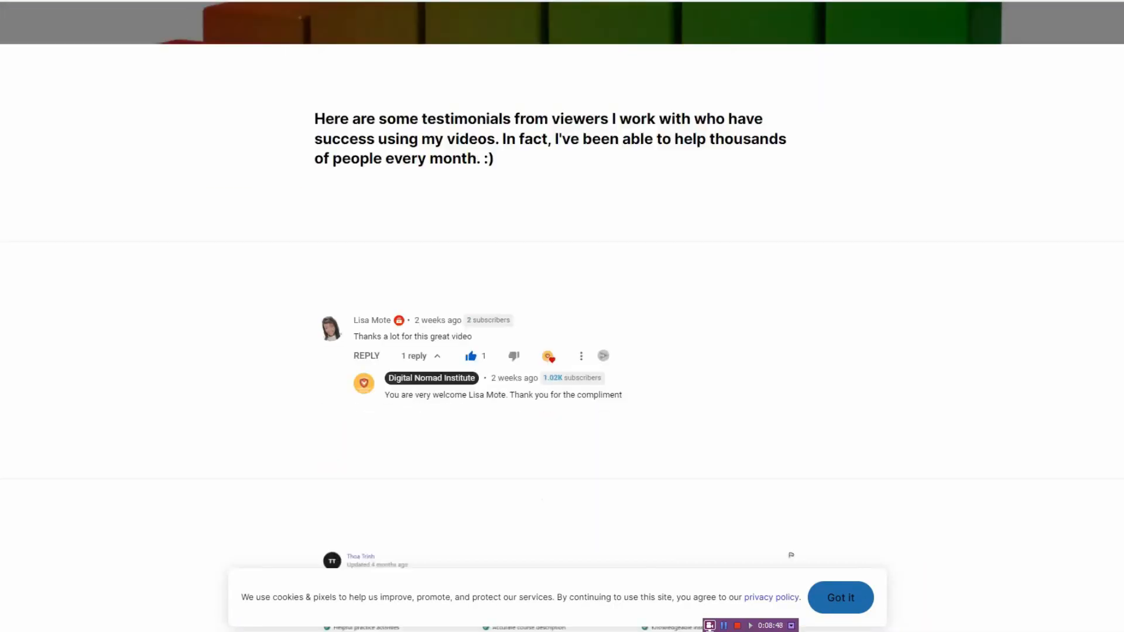
pyautogui.scroll(-3)
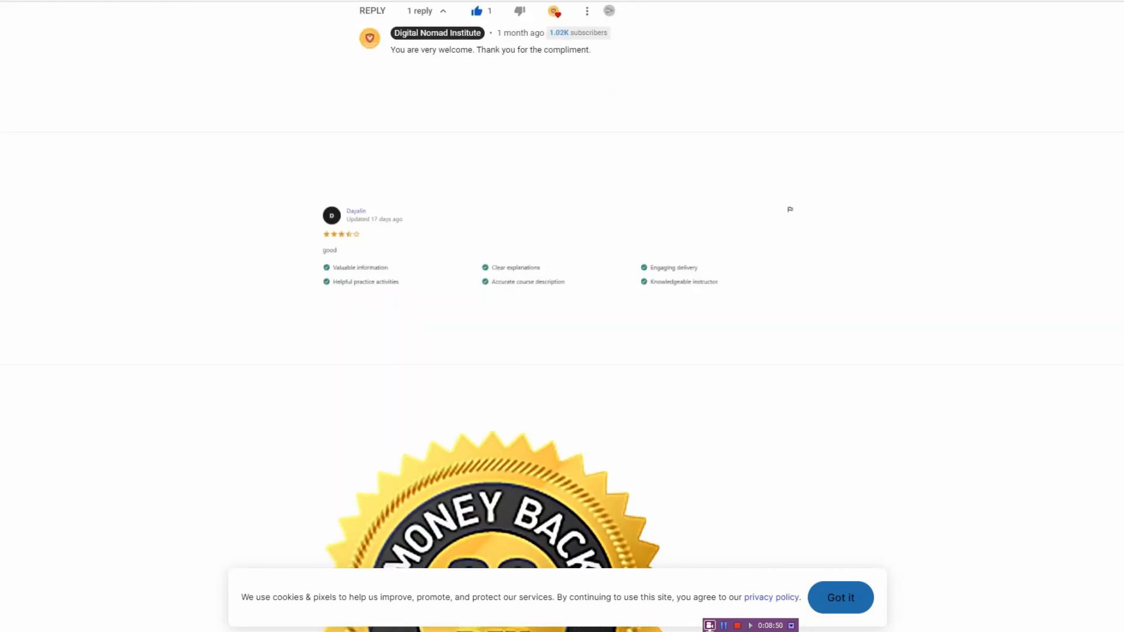